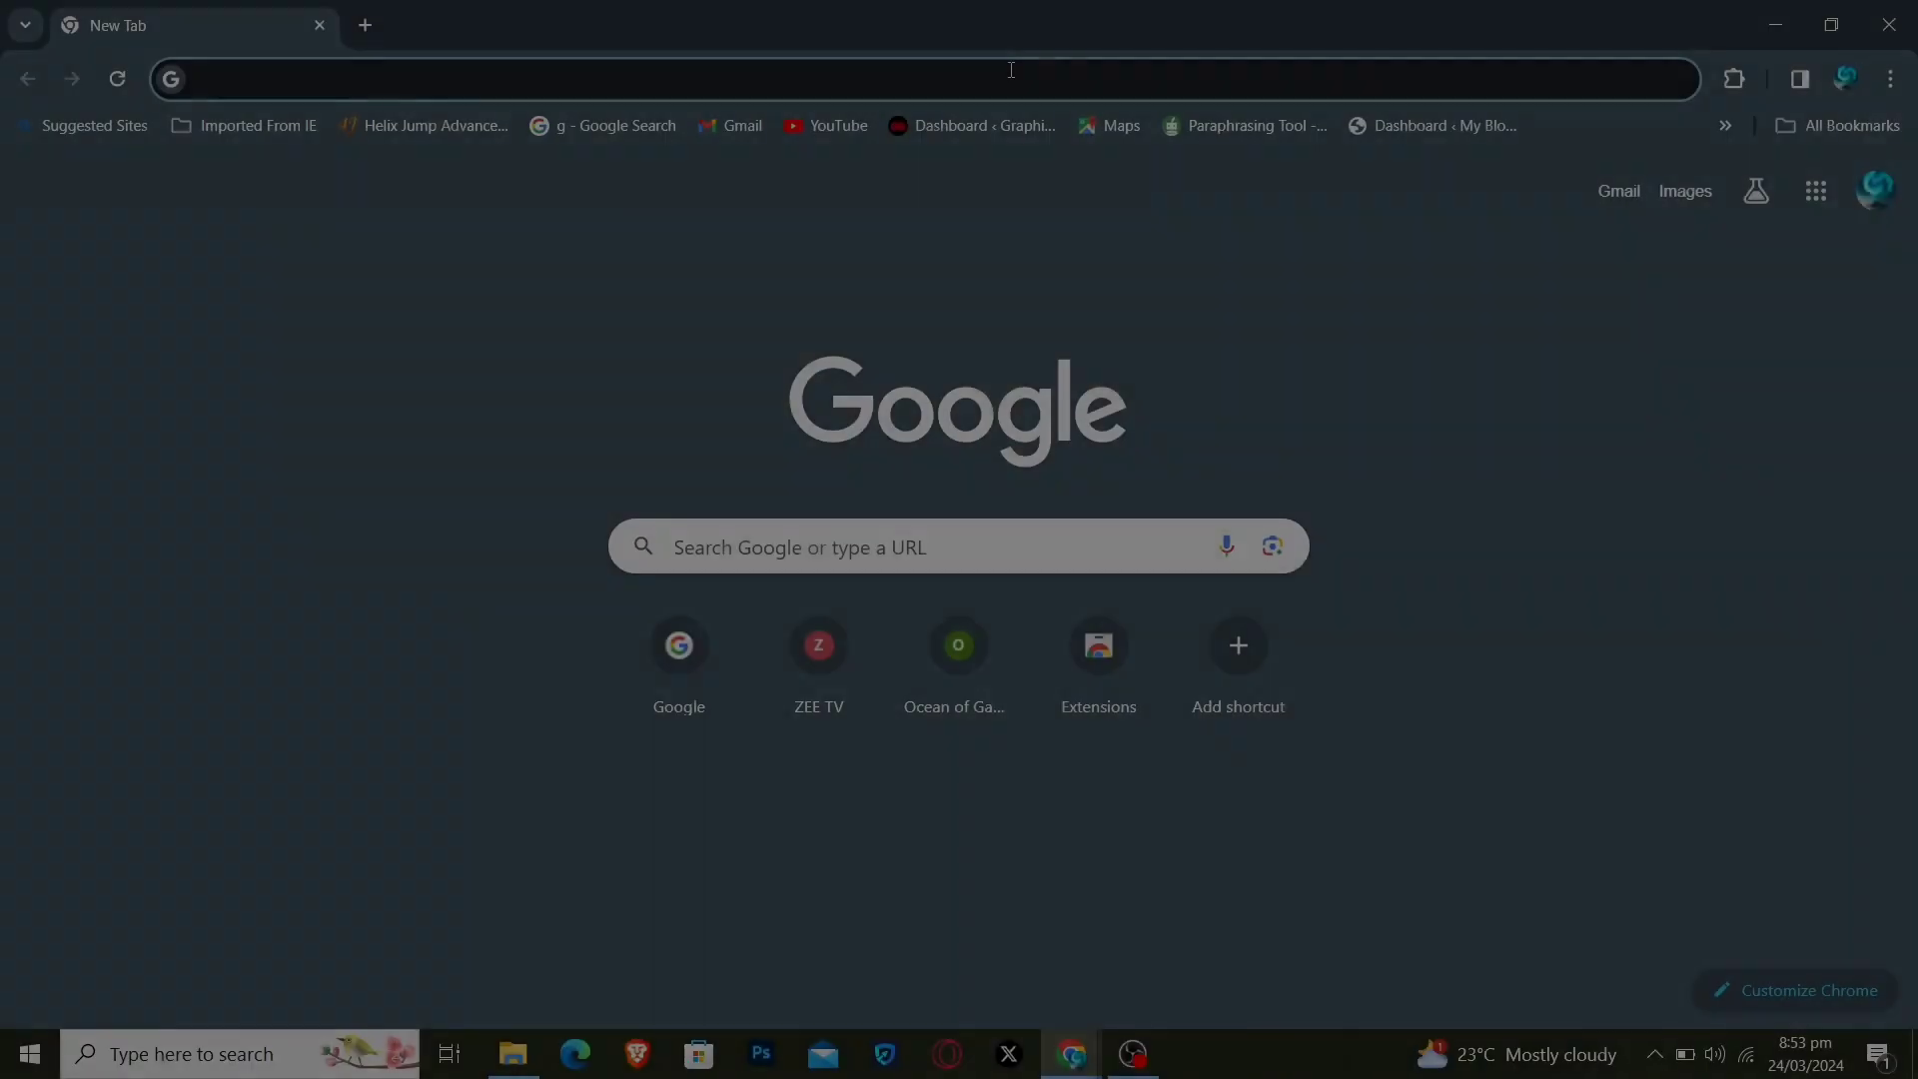
# Load bing.com in the new Chrome tab.
pyautogui.write('bing.com')
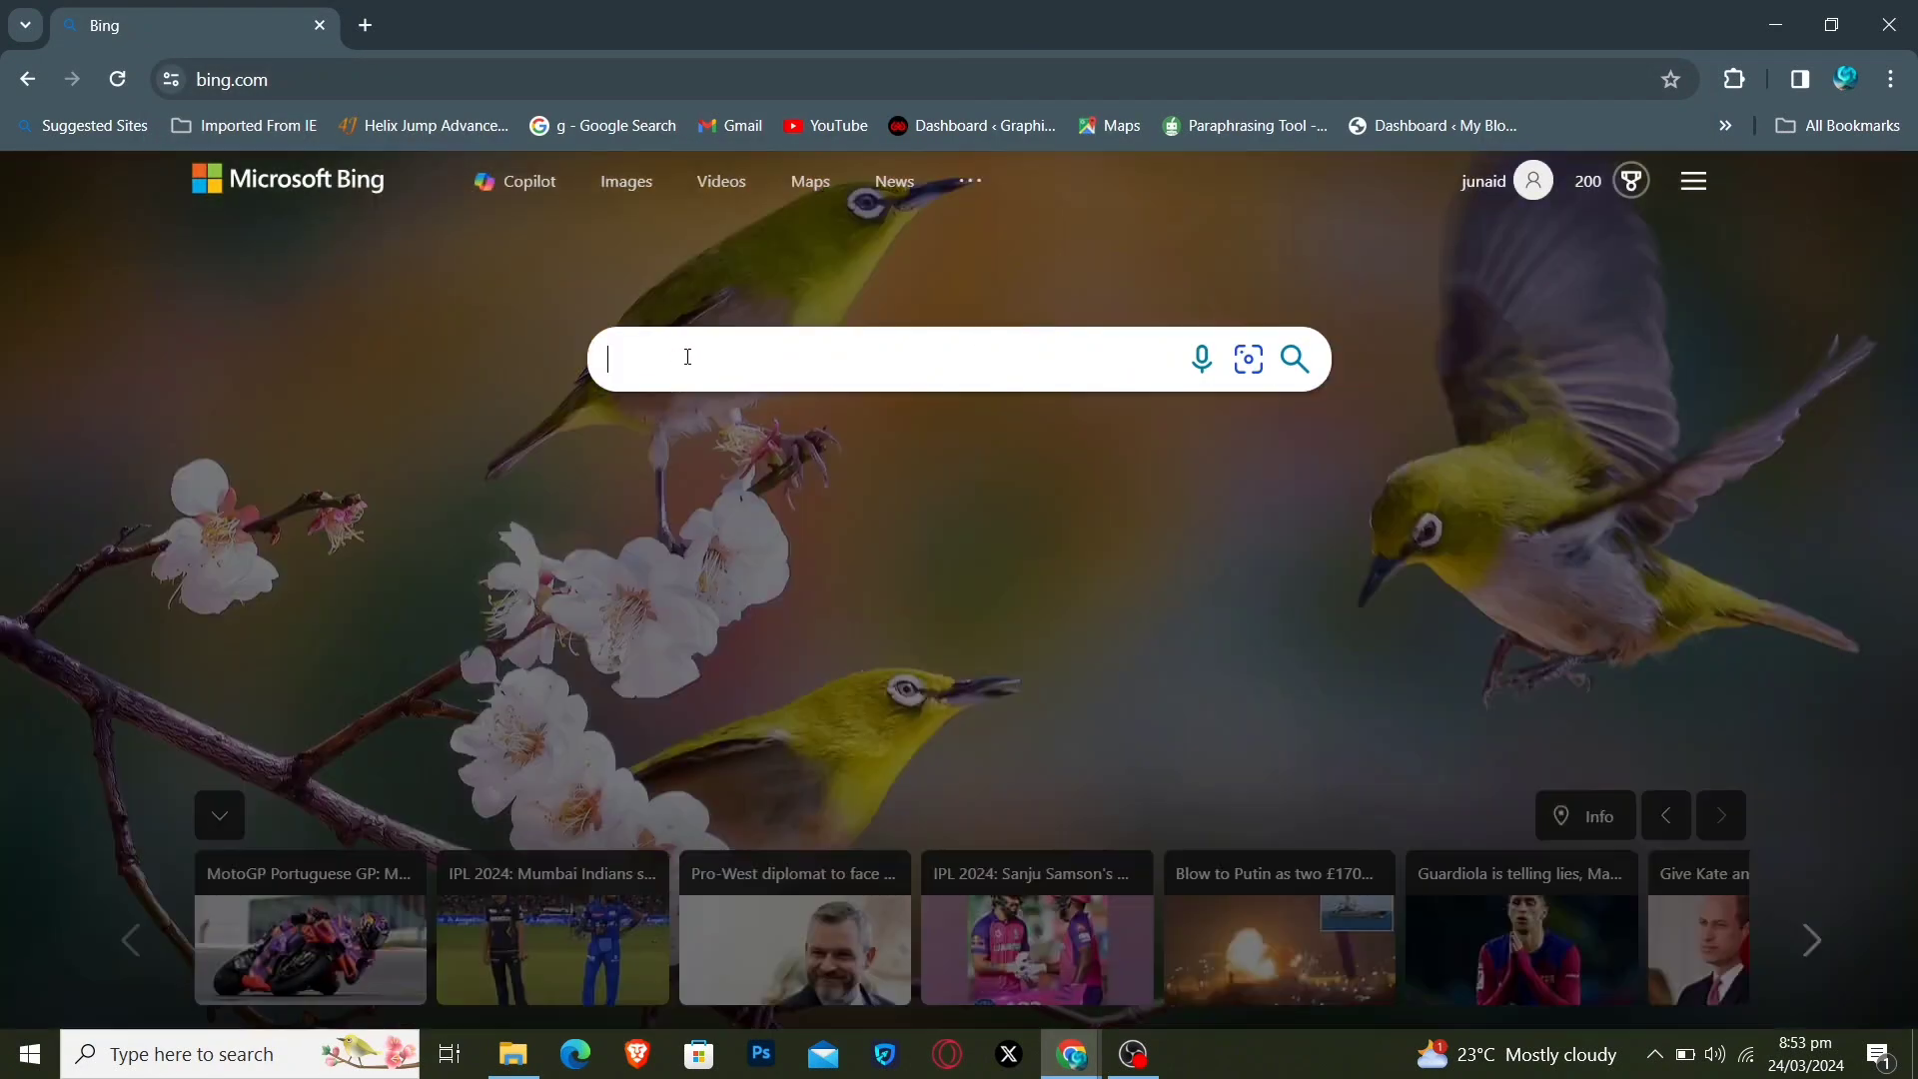
# Search Bing for 'ai image creator' and open the Image Creator from Microsoft Designer result.
pyautogui.write('ai ima')
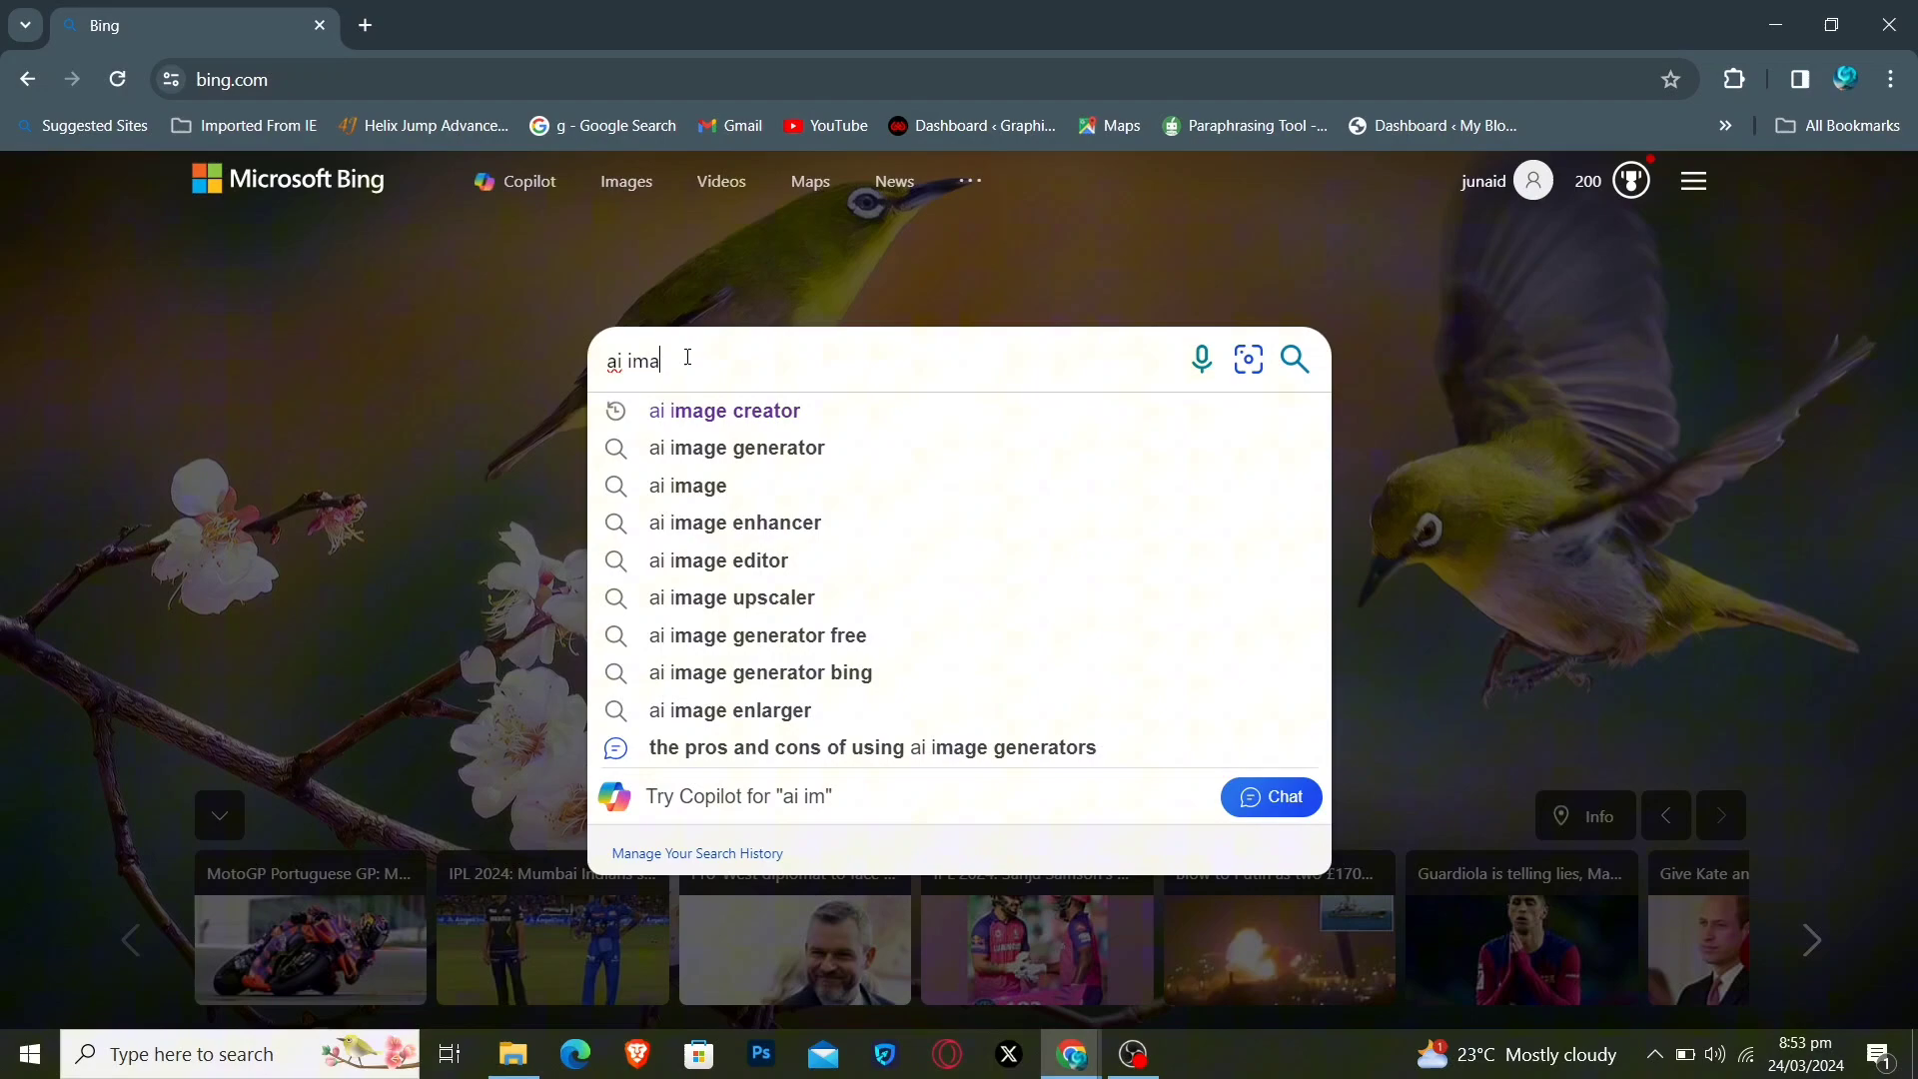
pyautogui.click(724, 409)
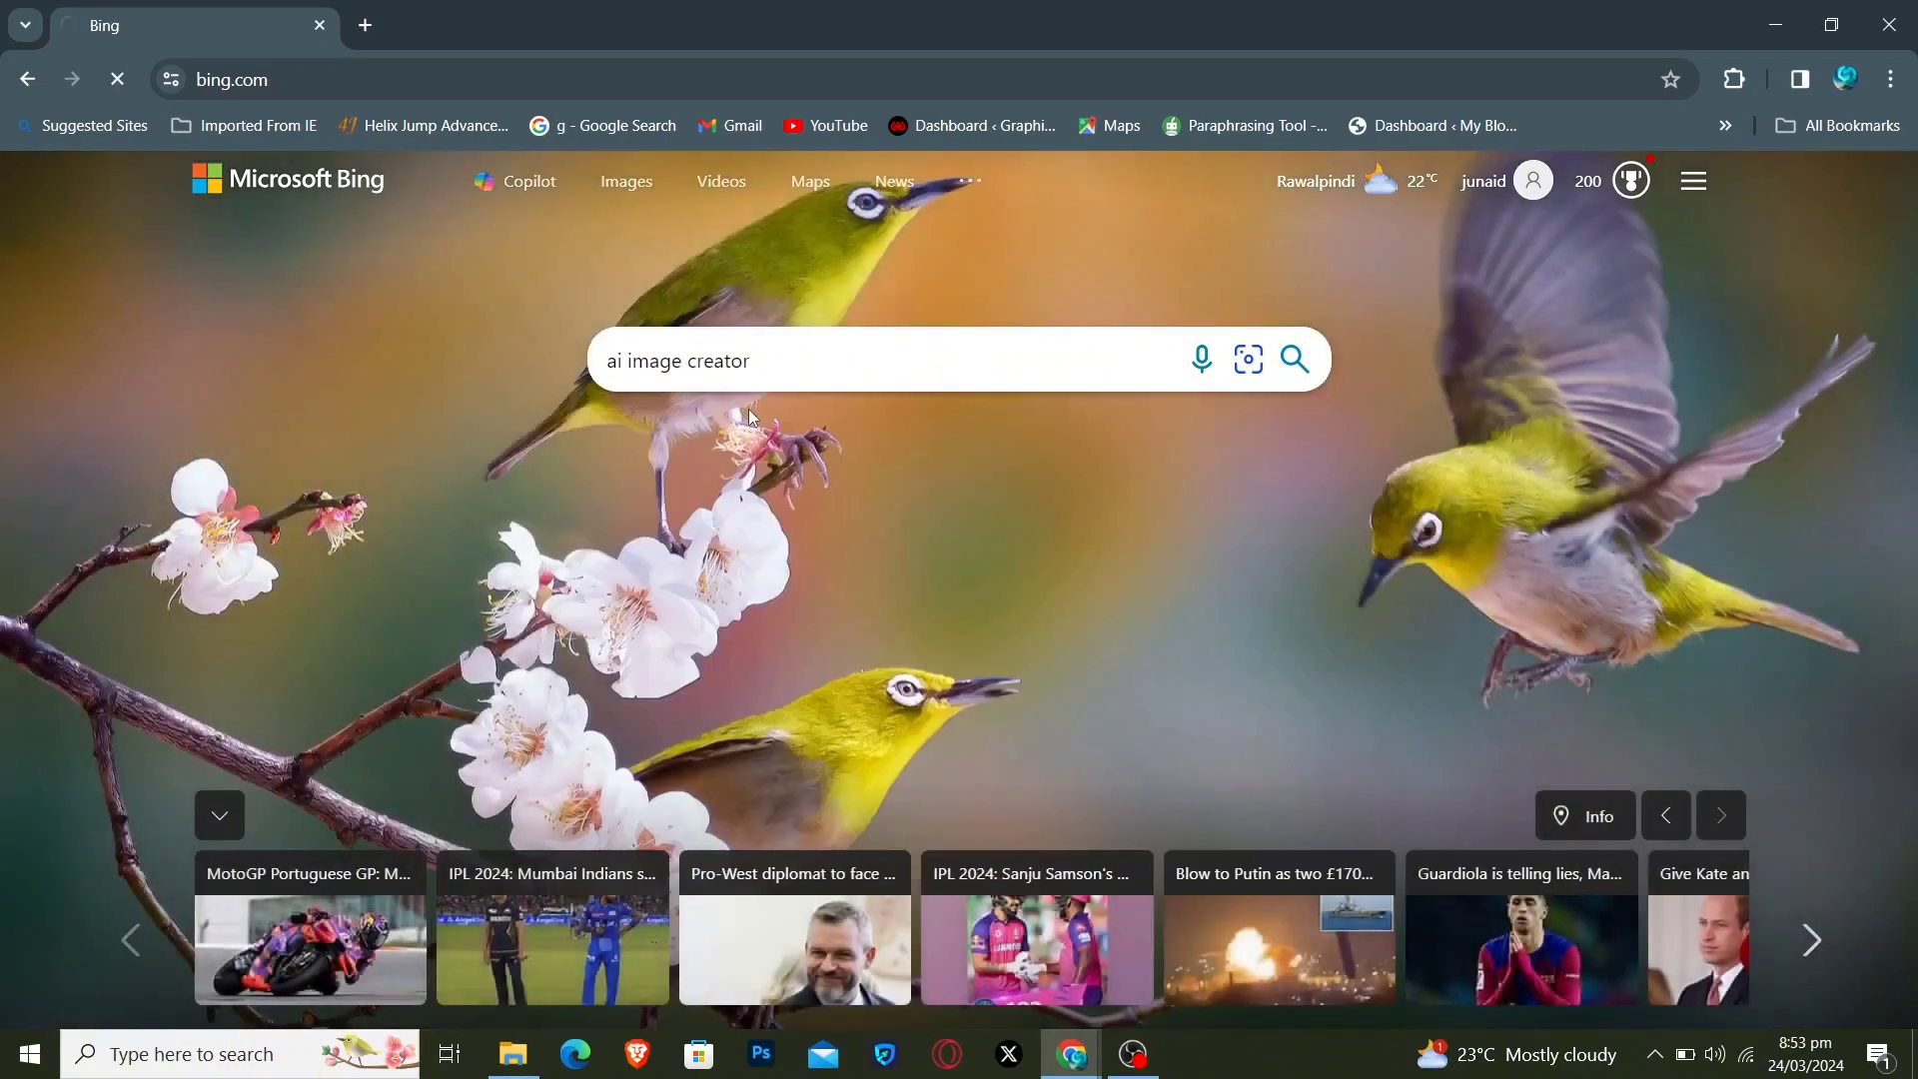
pyautogui.click(1292, 359)
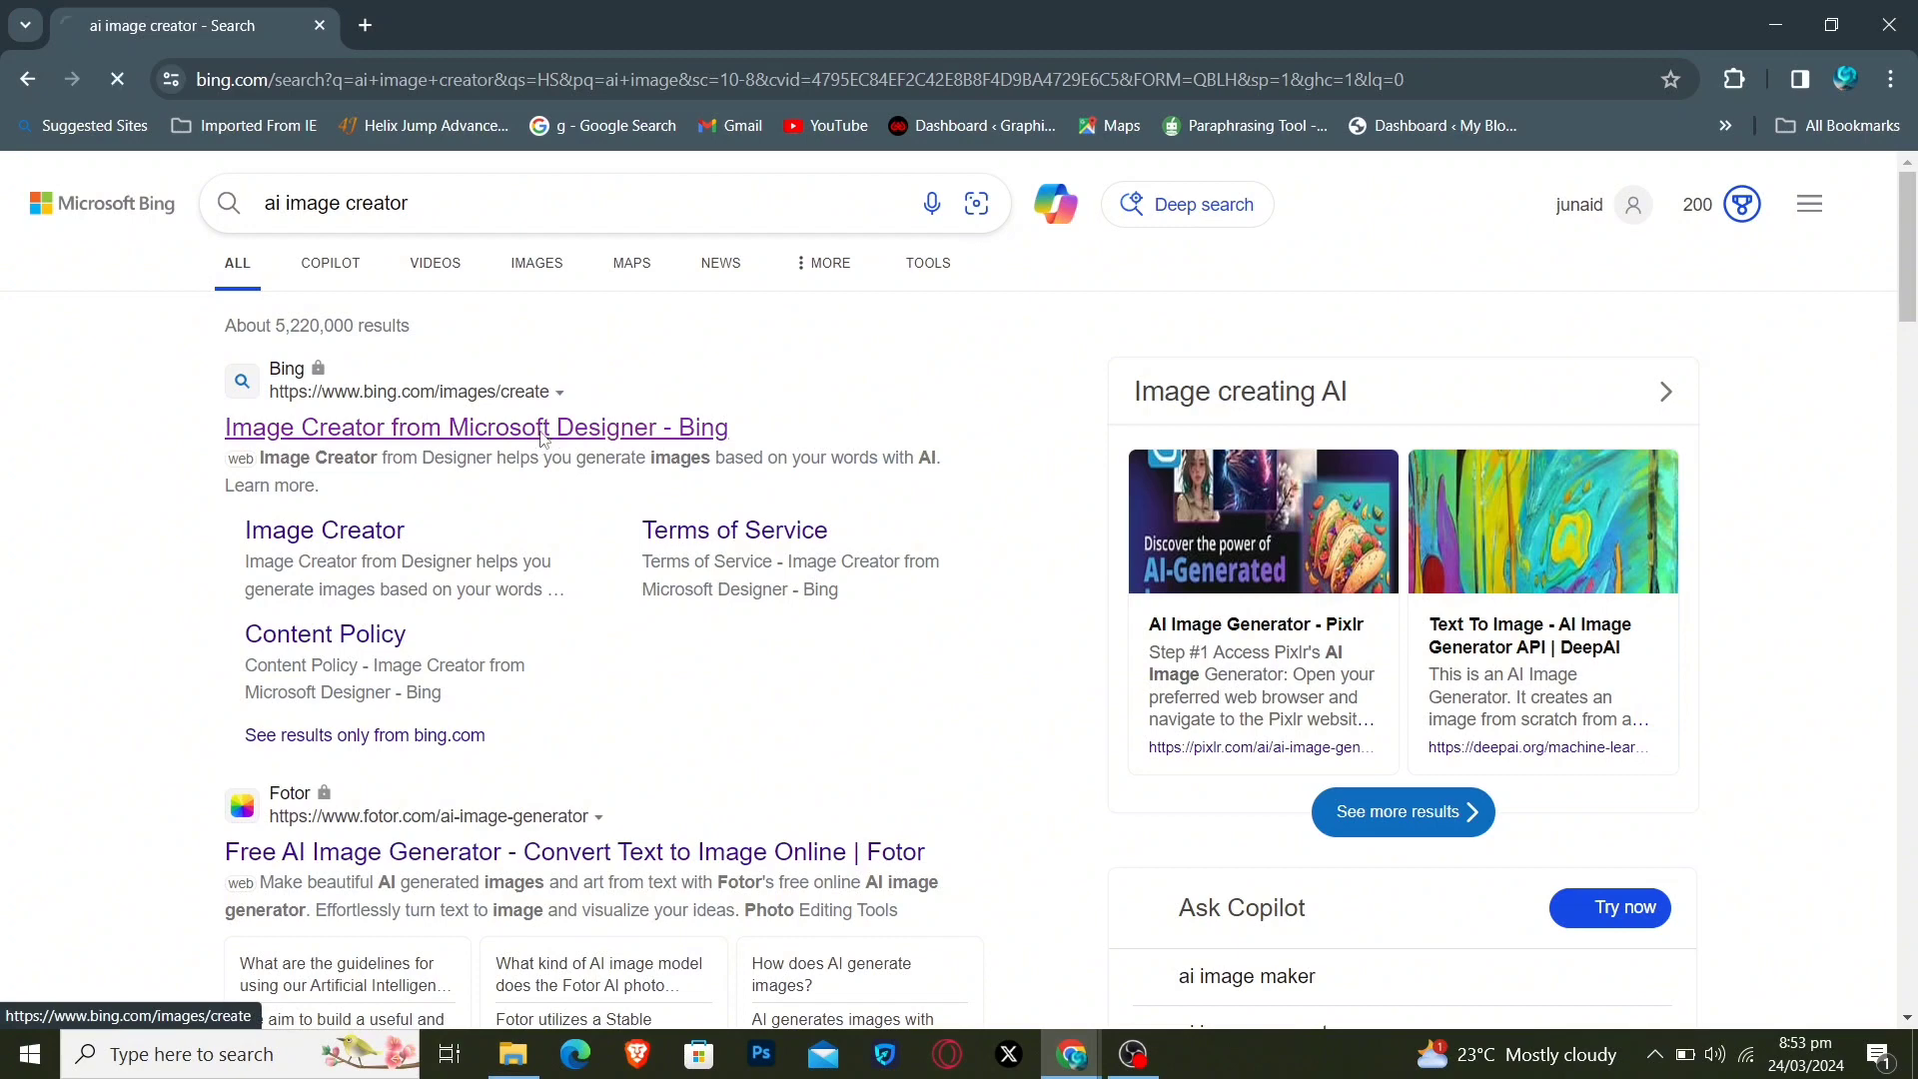
pyautogui.click(474, 427)
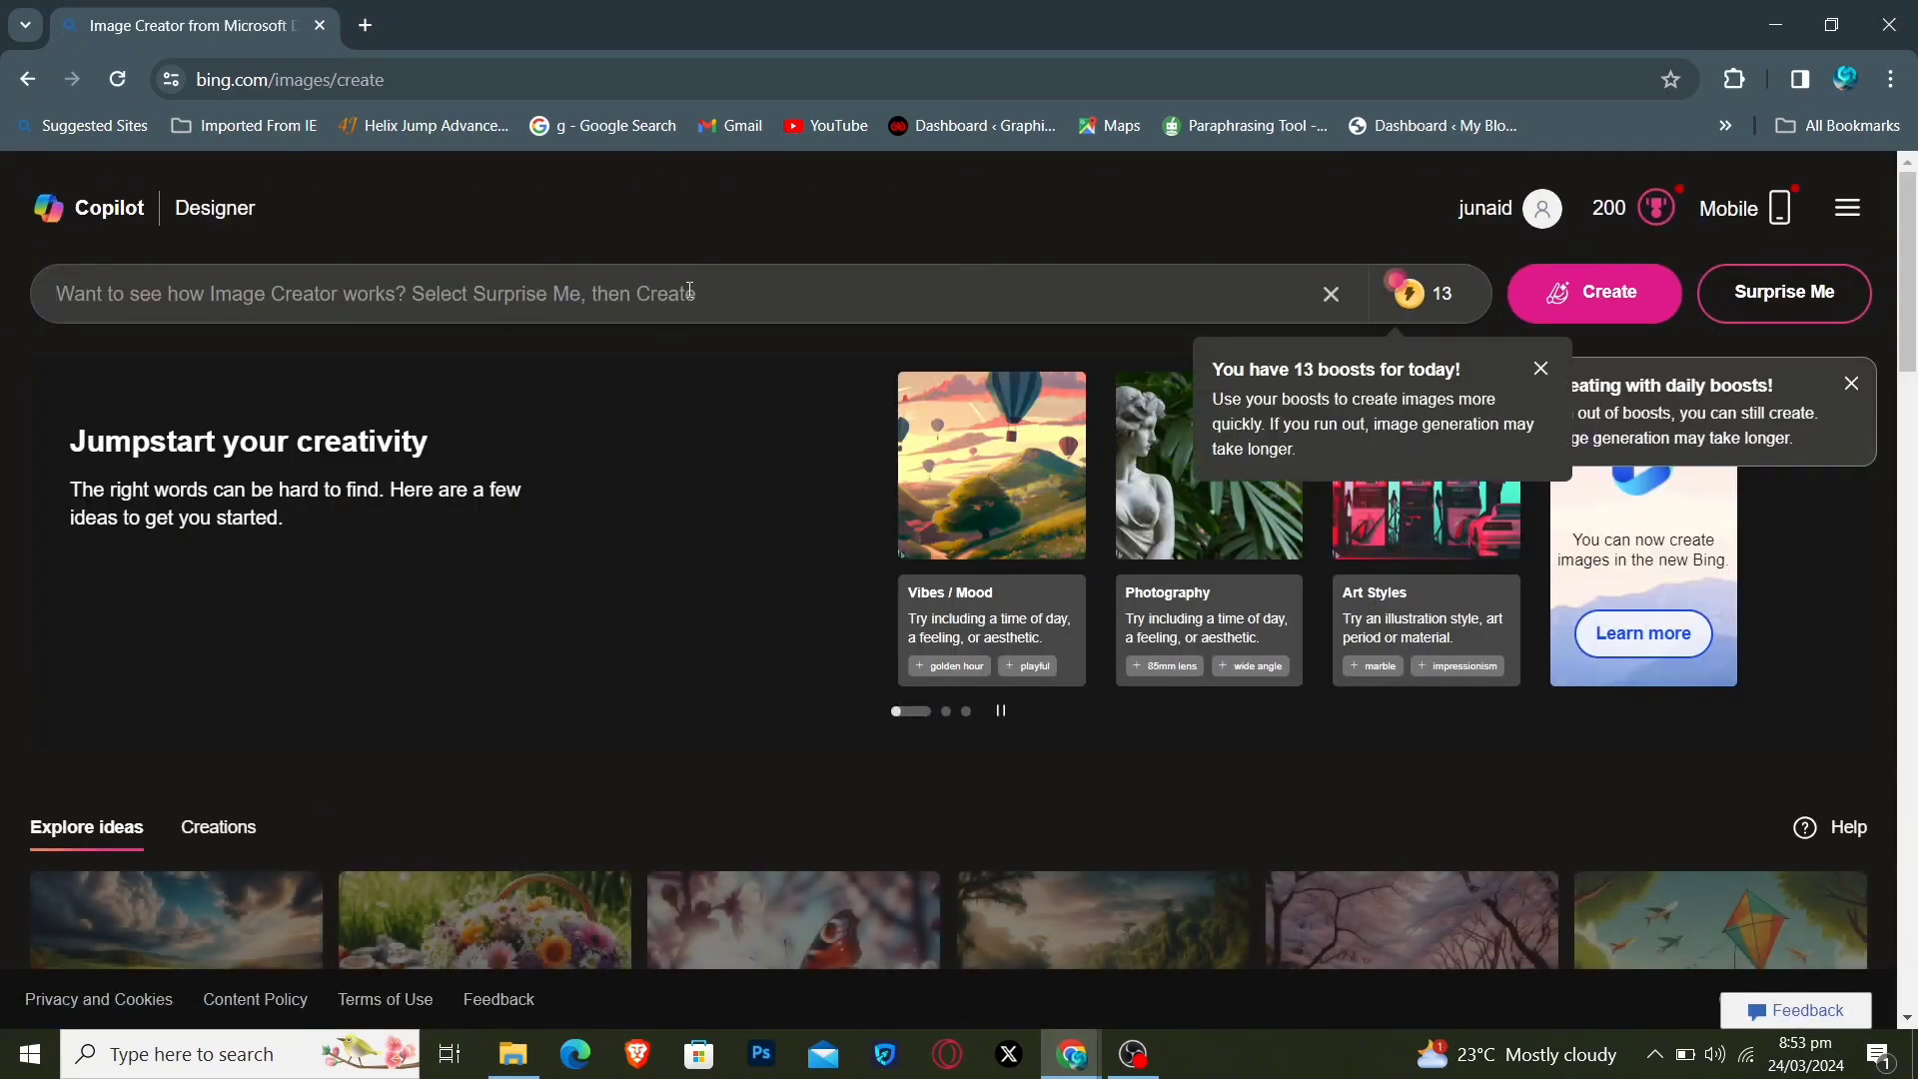
# Generate images from the Pakistani exam-hall prompt with an identity card around her neck.
pyautogui.write('Pakistani, An identity card is hung around her neck, and some students sitting another bench, bearing background, around walking teacher.32k')
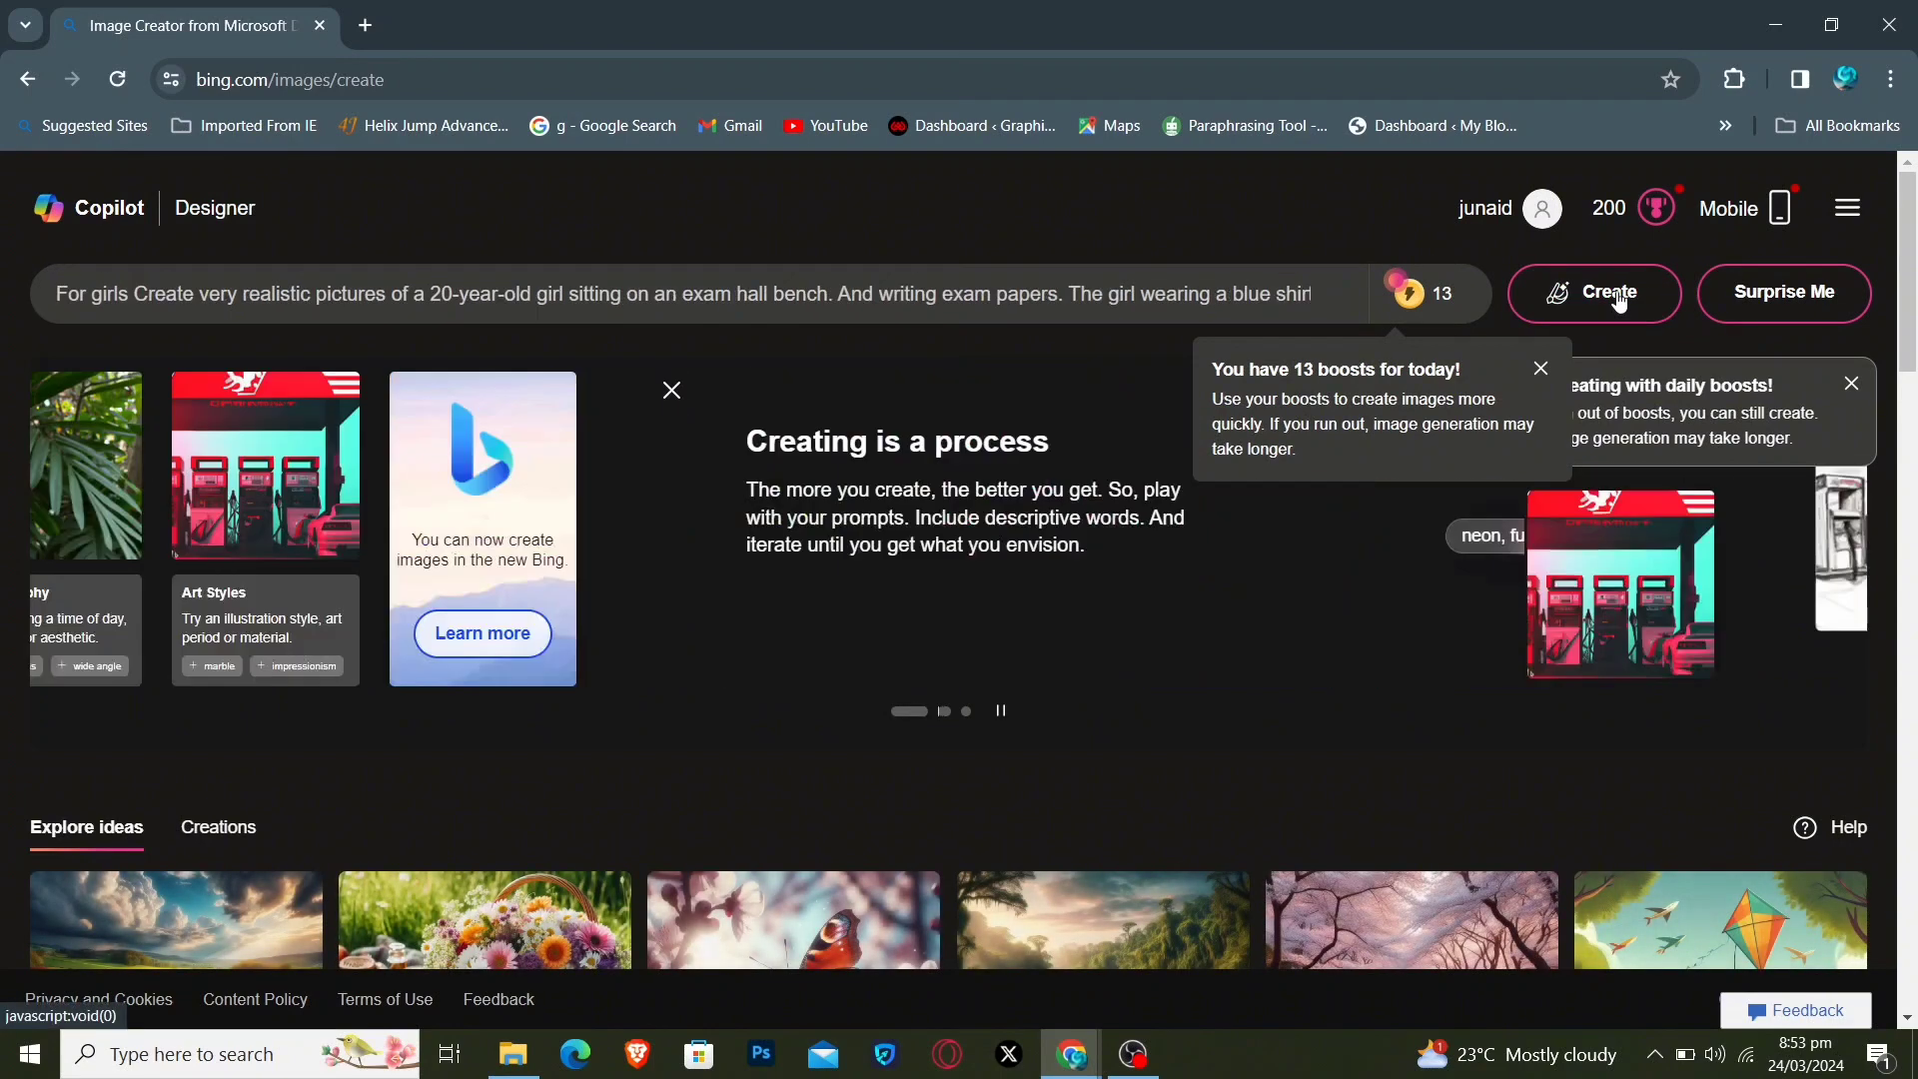
pyautogui.click(1594, 293)
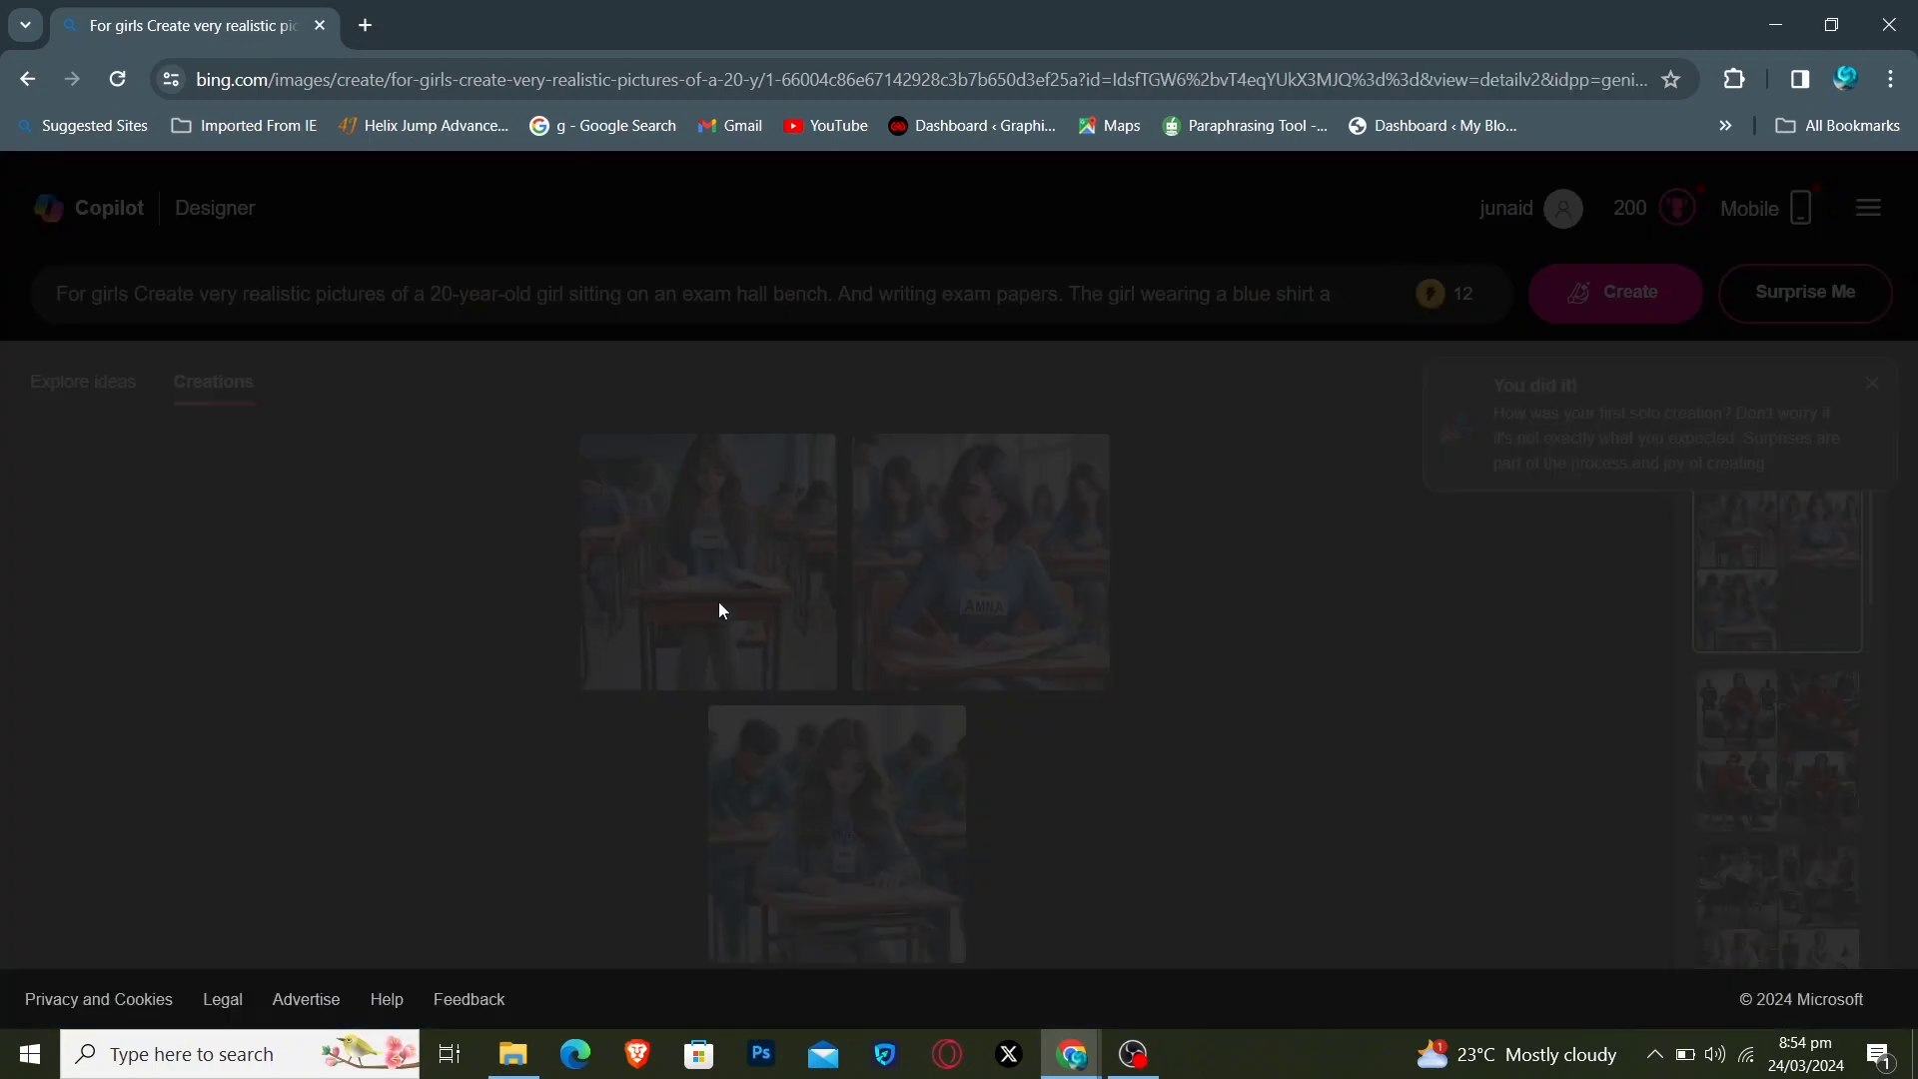
# View the generated images full size one by one, then close the viewer.
pyautogui.click(706, 562)
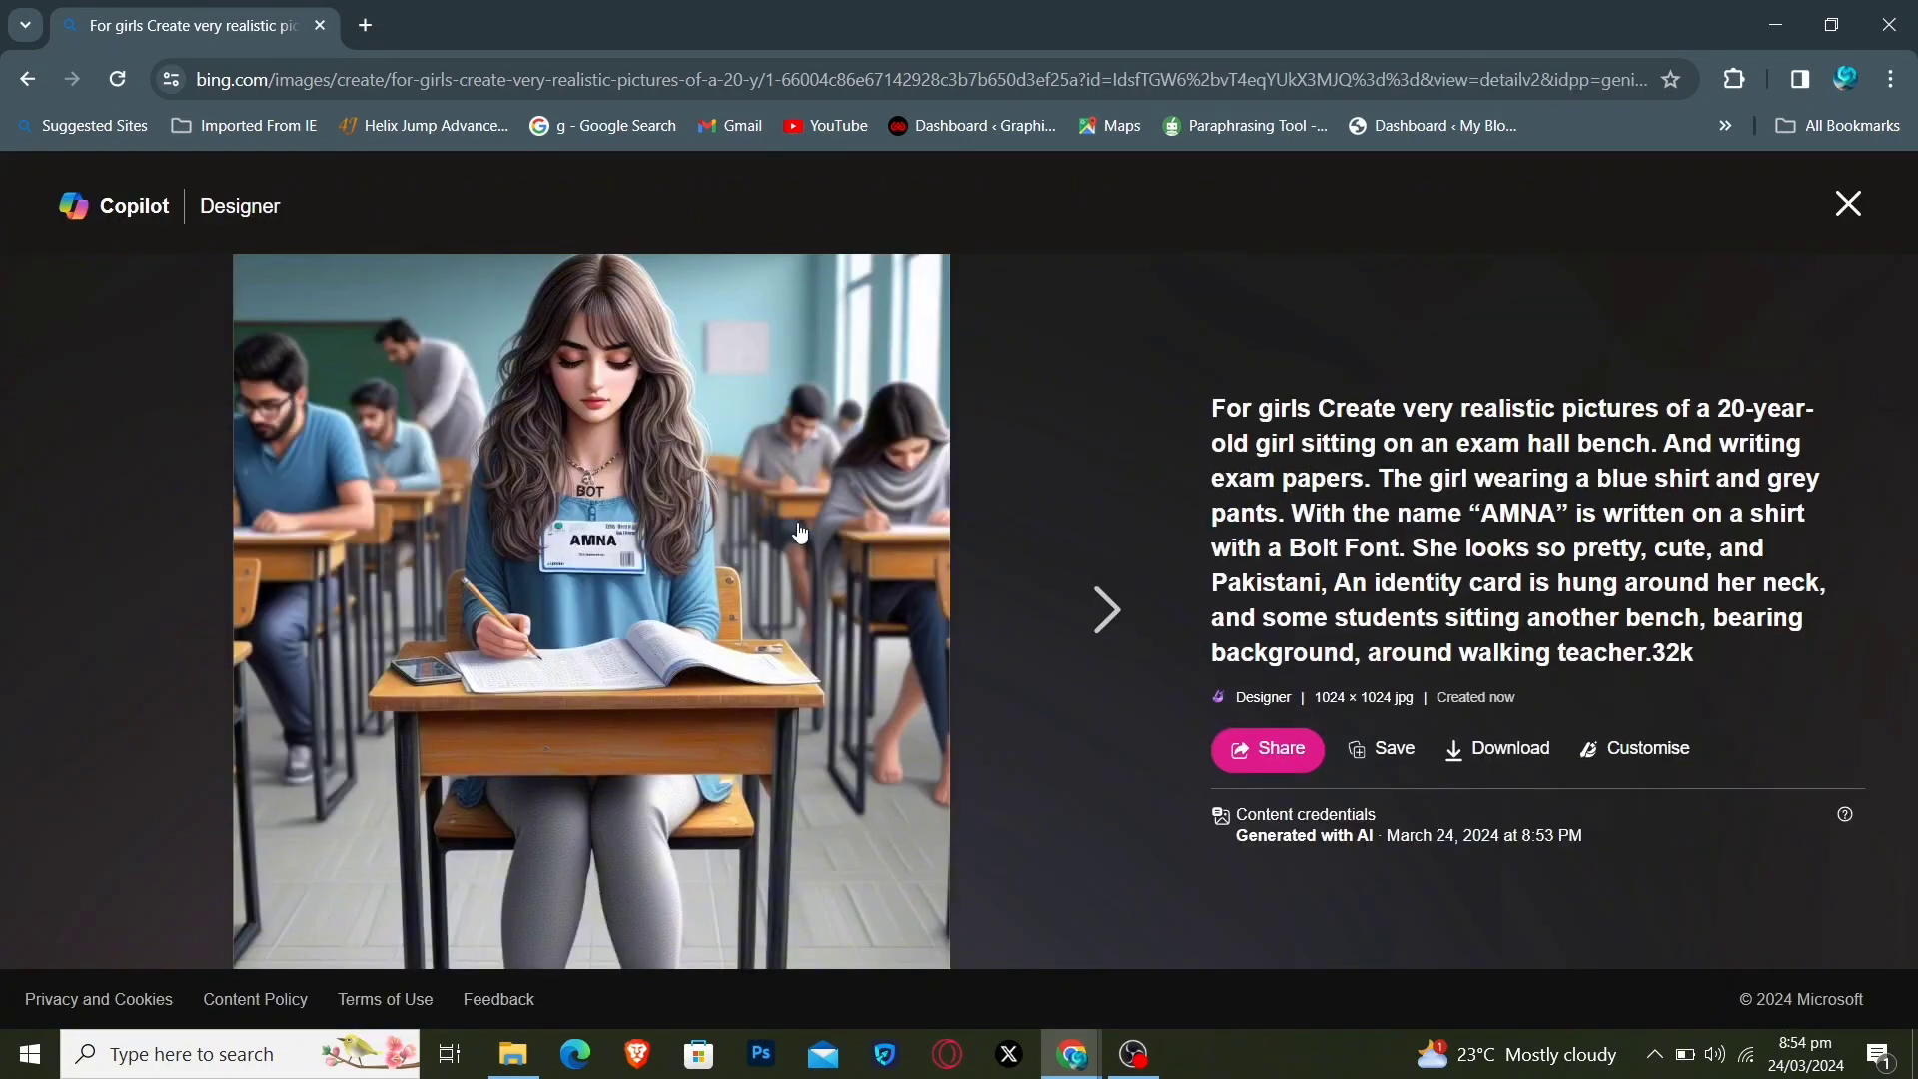
pyautogui.click(1104, 610)
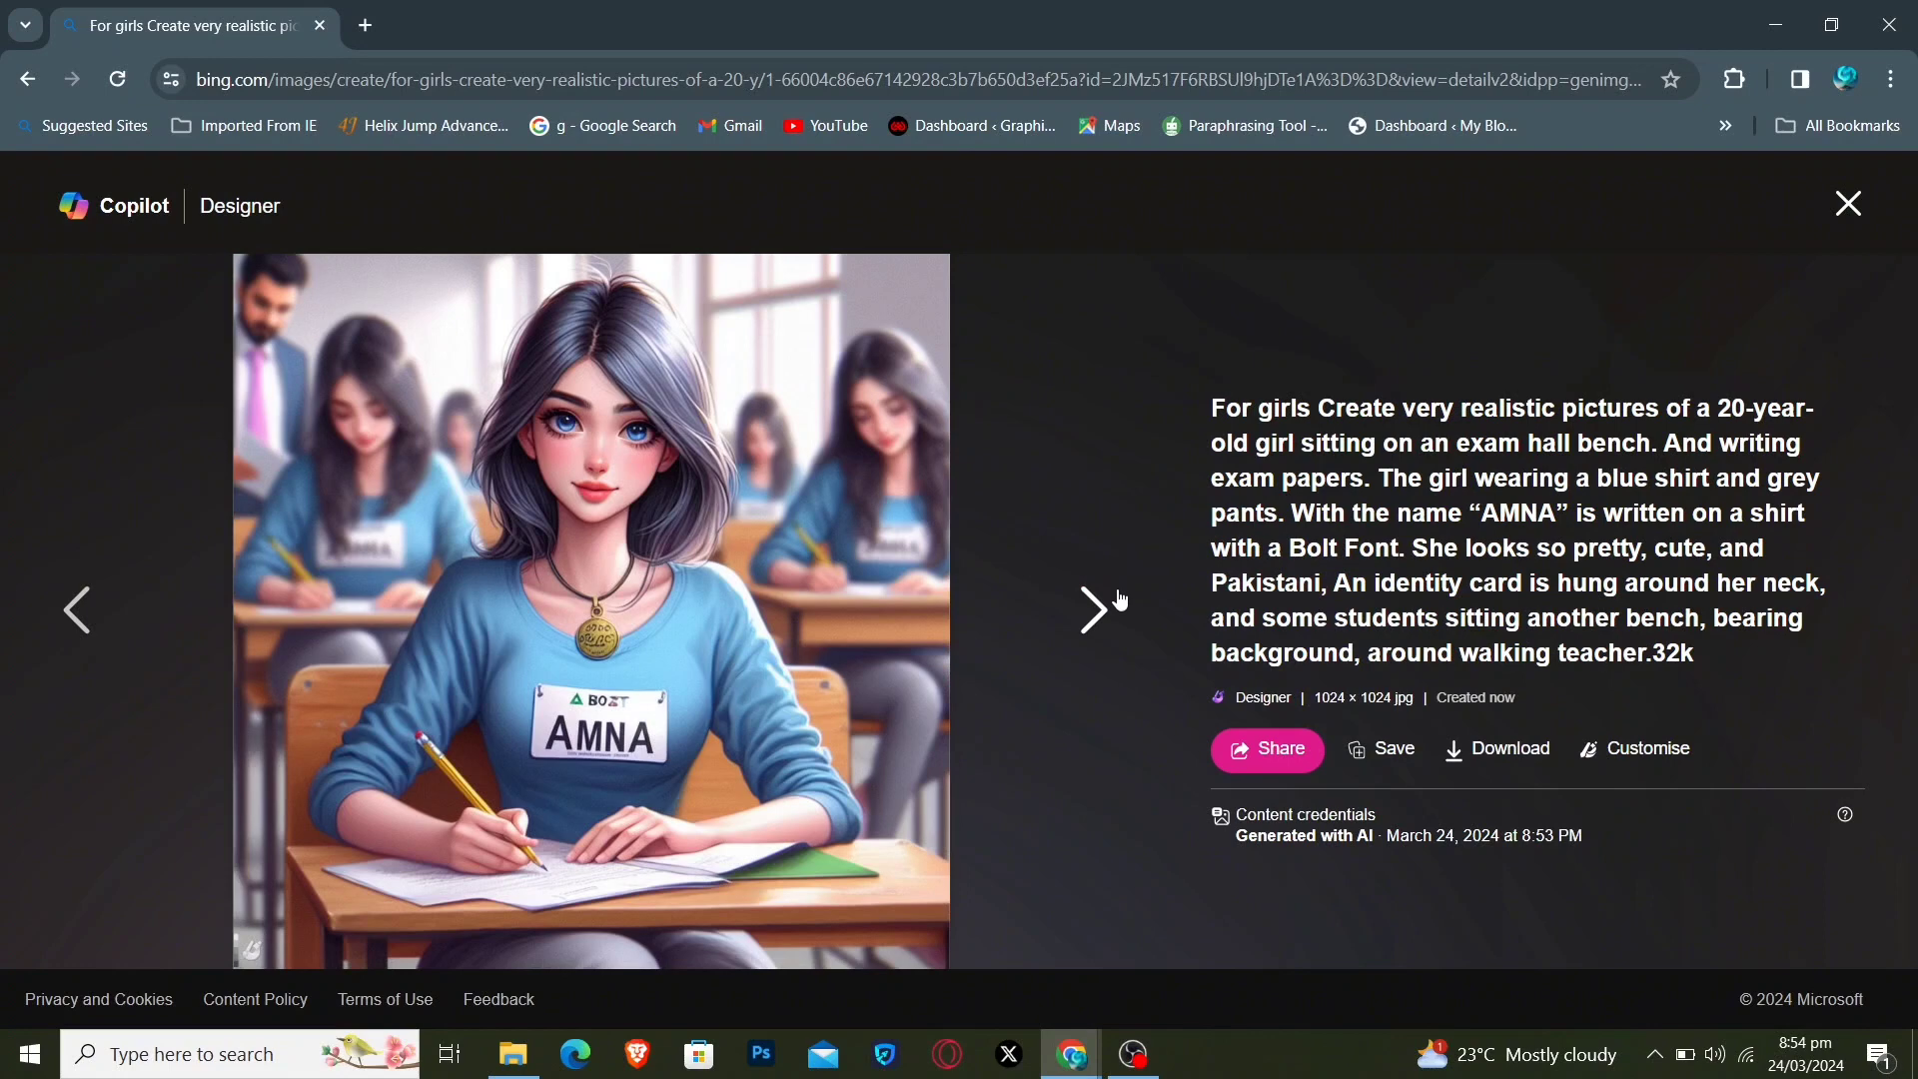
pyautogui.click(1090, 610)
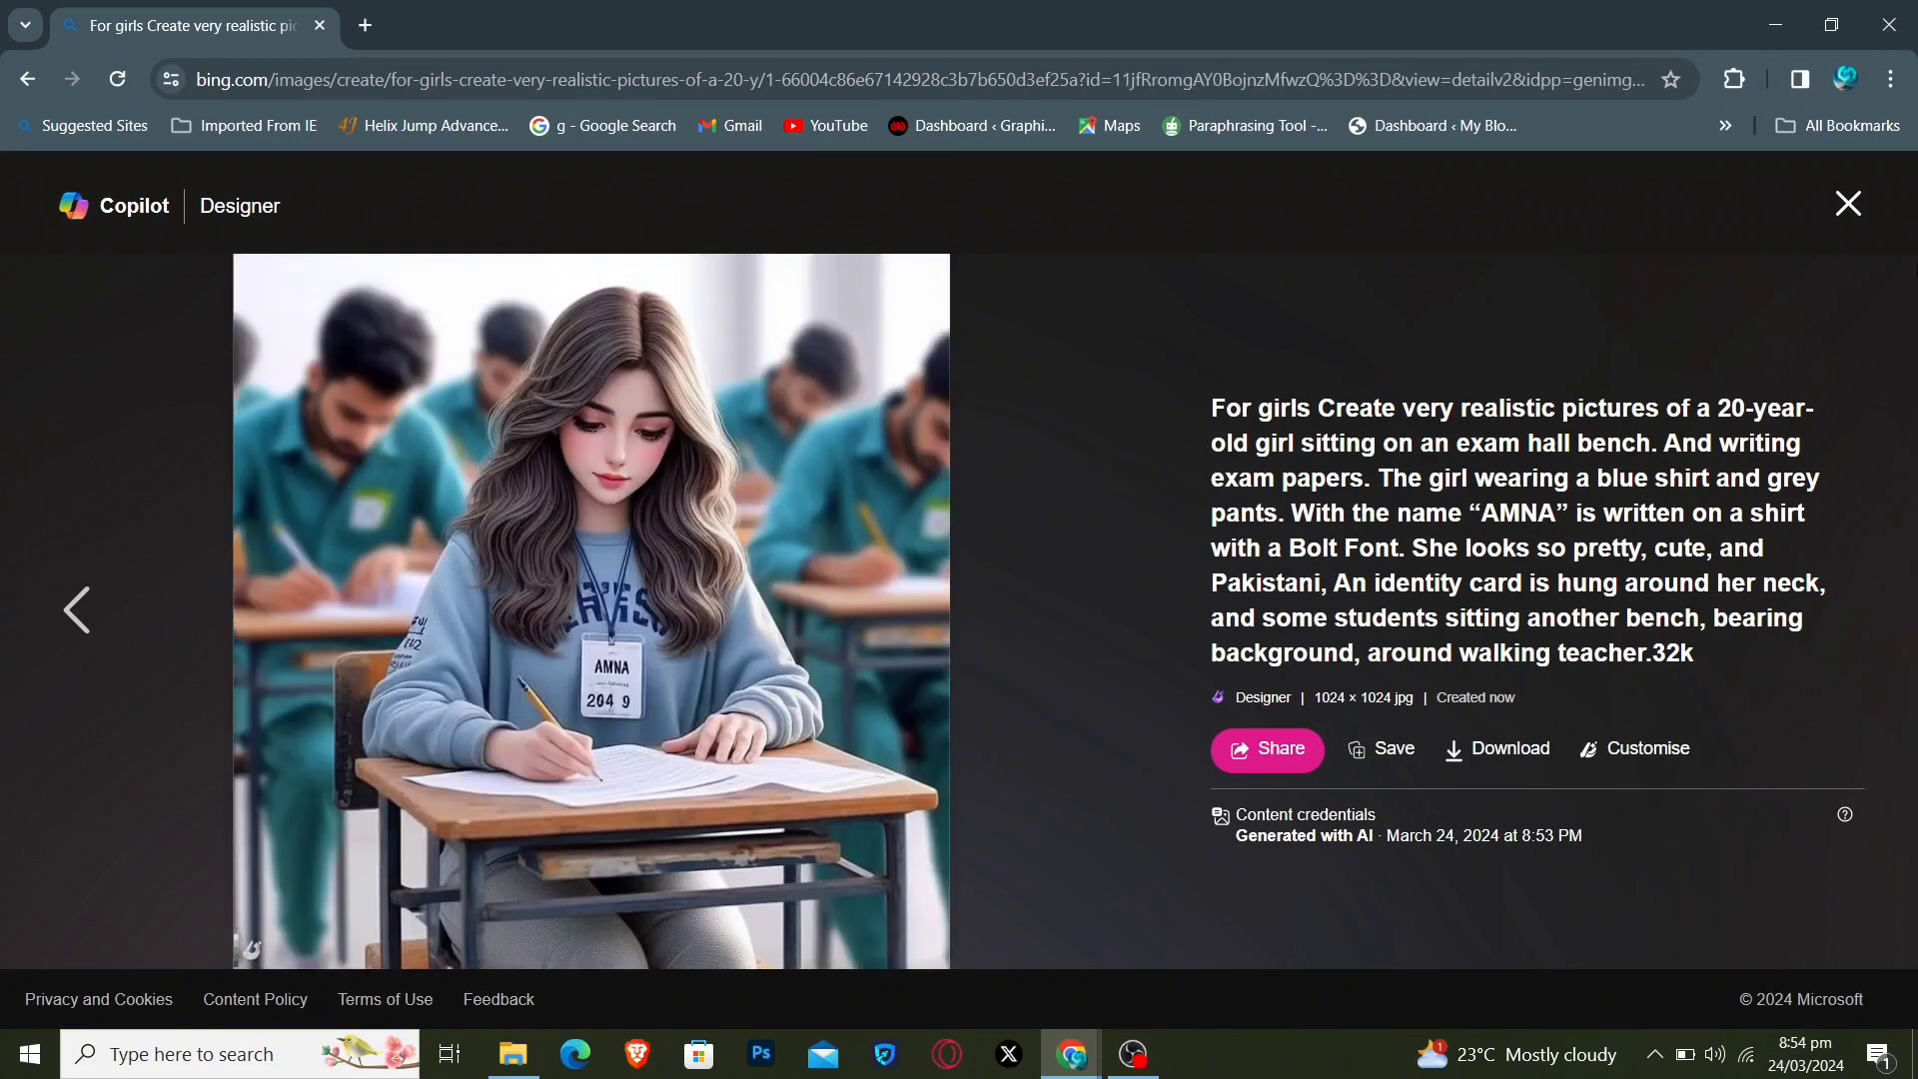
pyautogui.click(1847, 203)
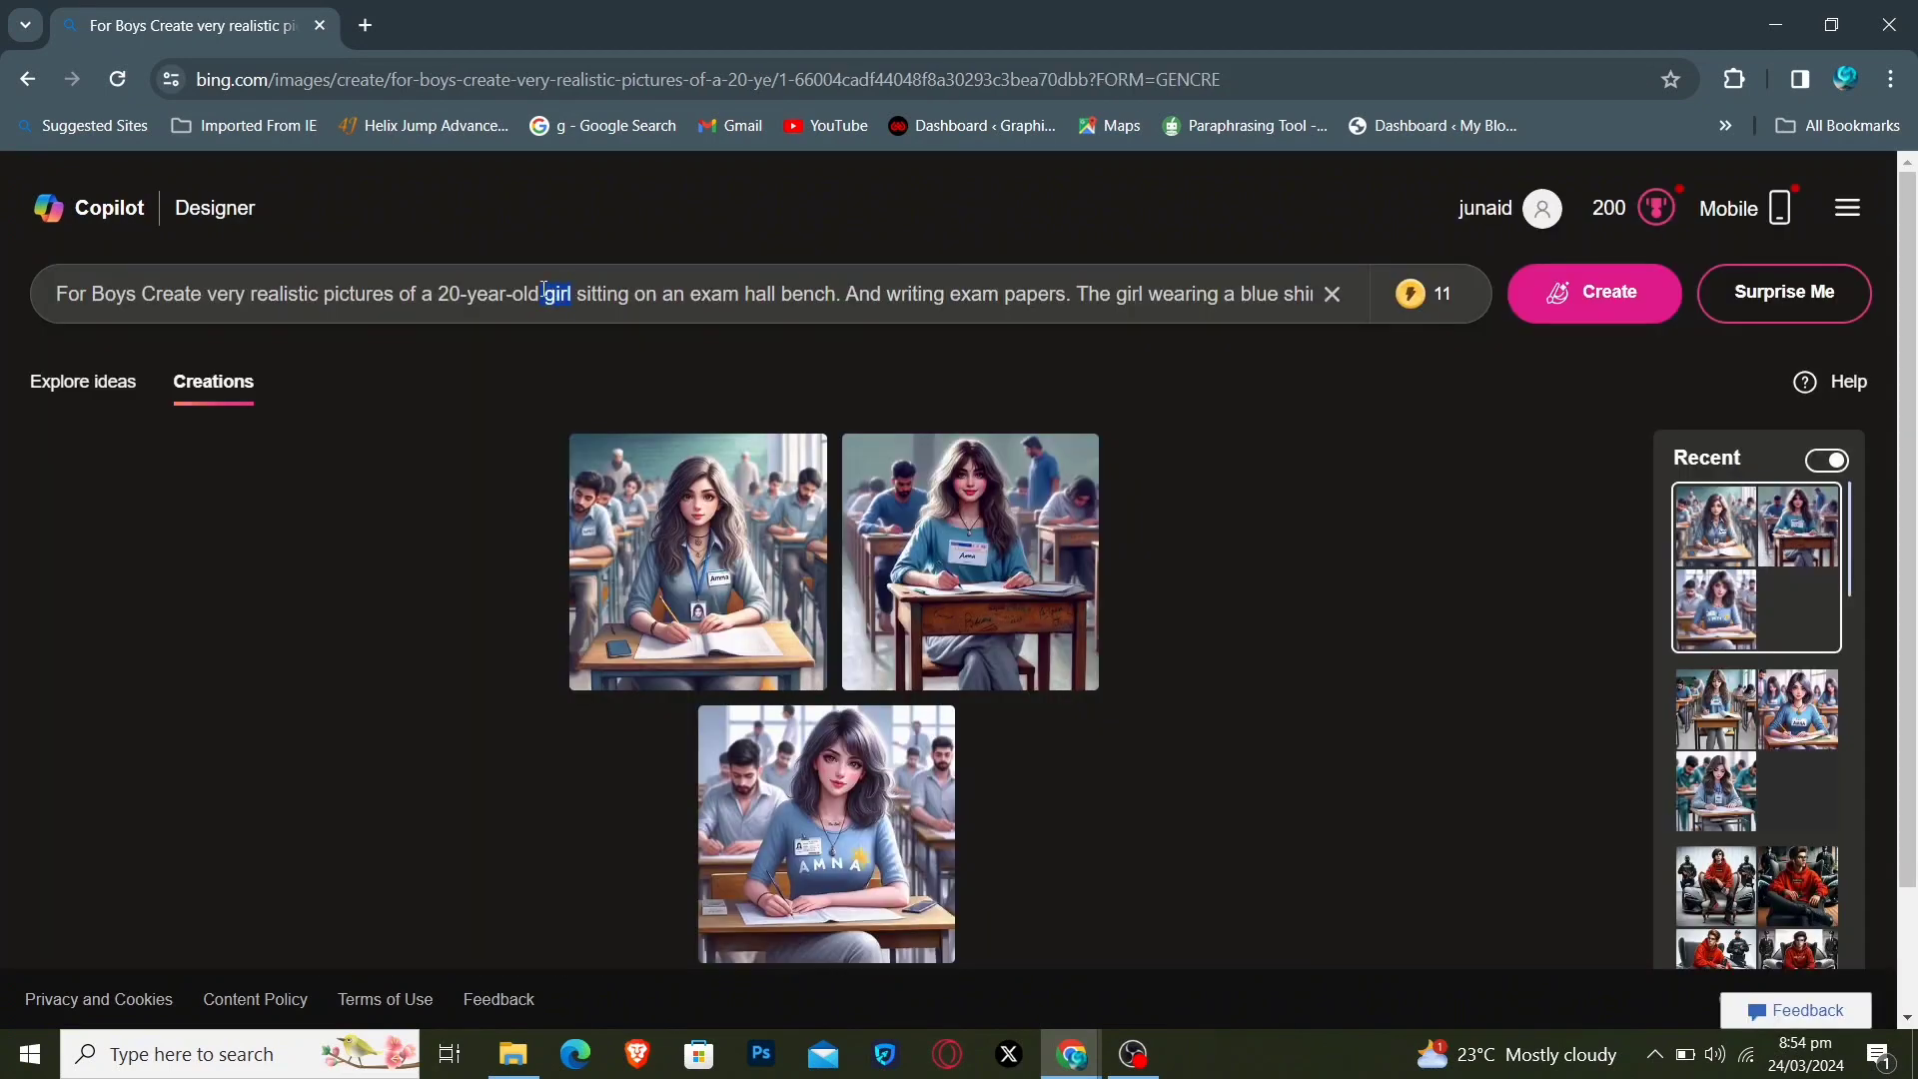
# Replace both occurrences of 'girl' with 'Boy' and 'boy', then generate new images.
pyautogui.write('Boy')
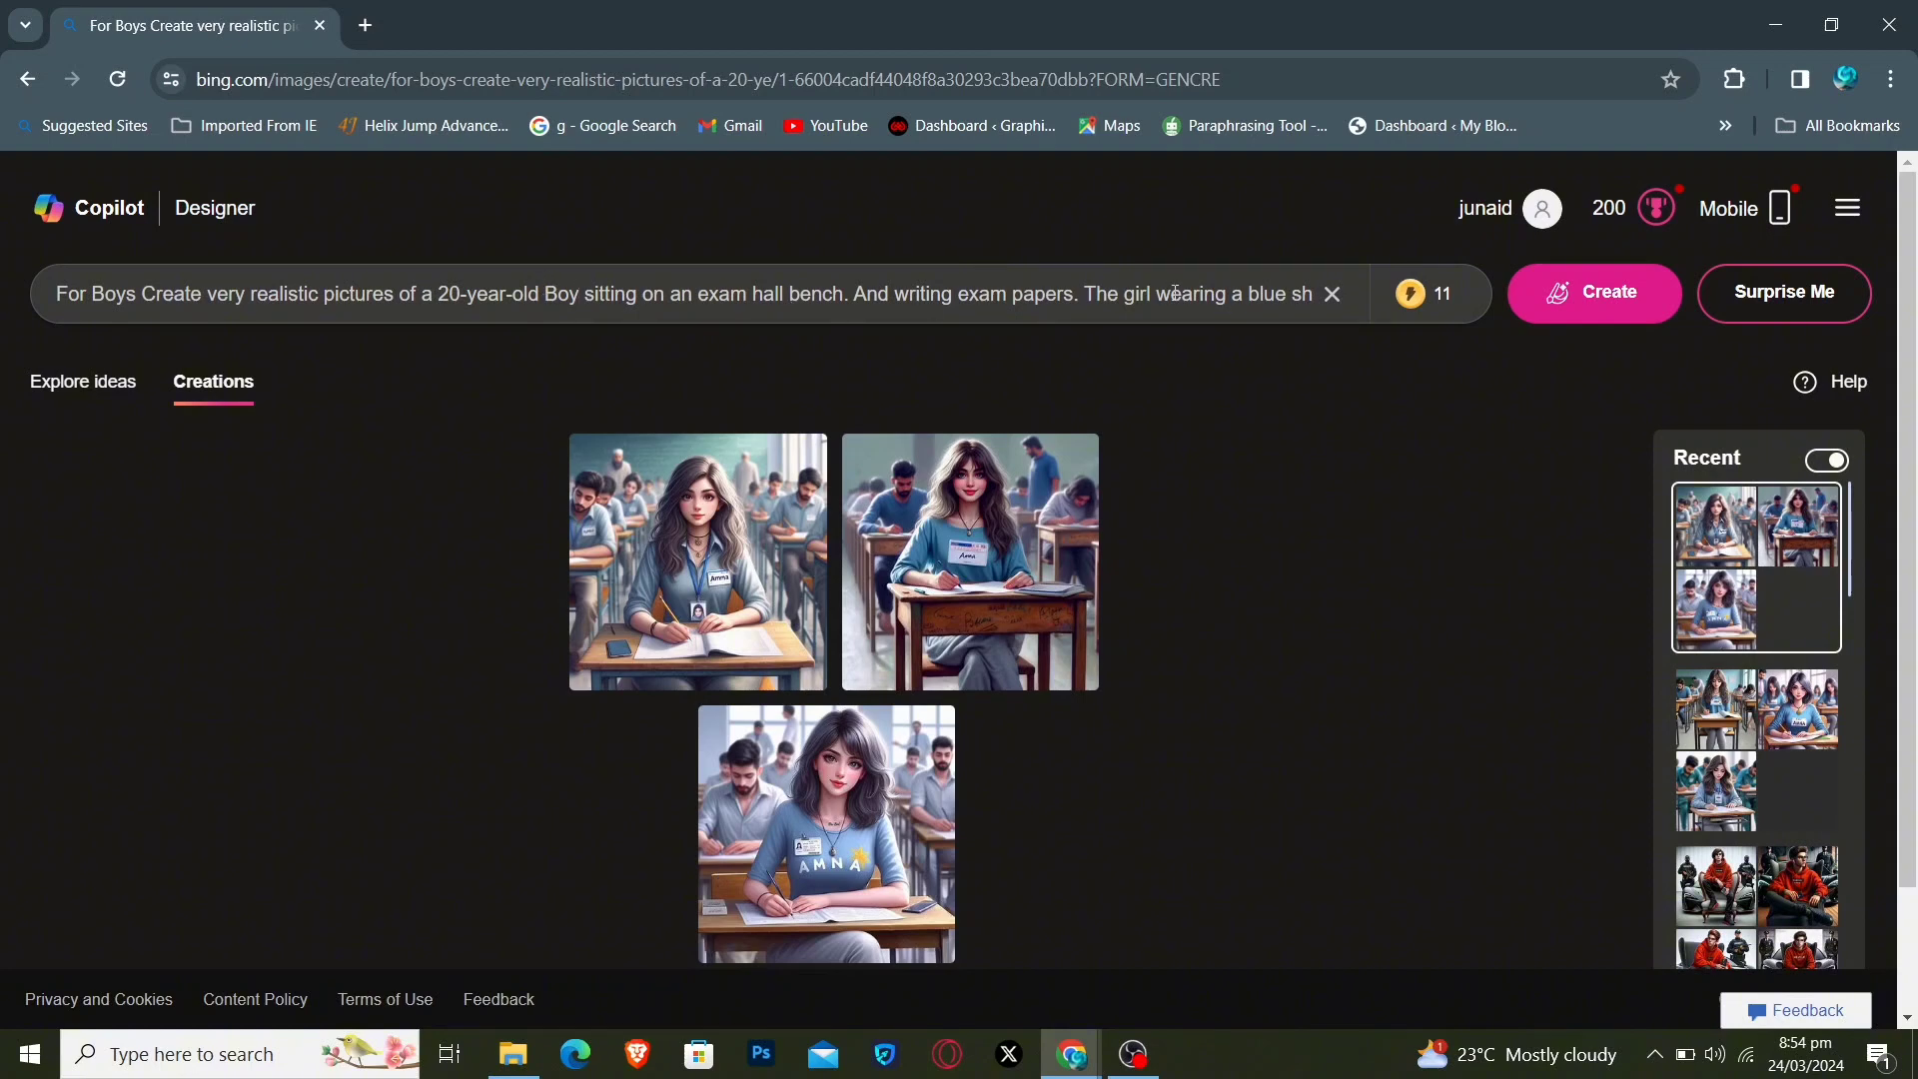
pyautogui.doubleClick(1133, 294)
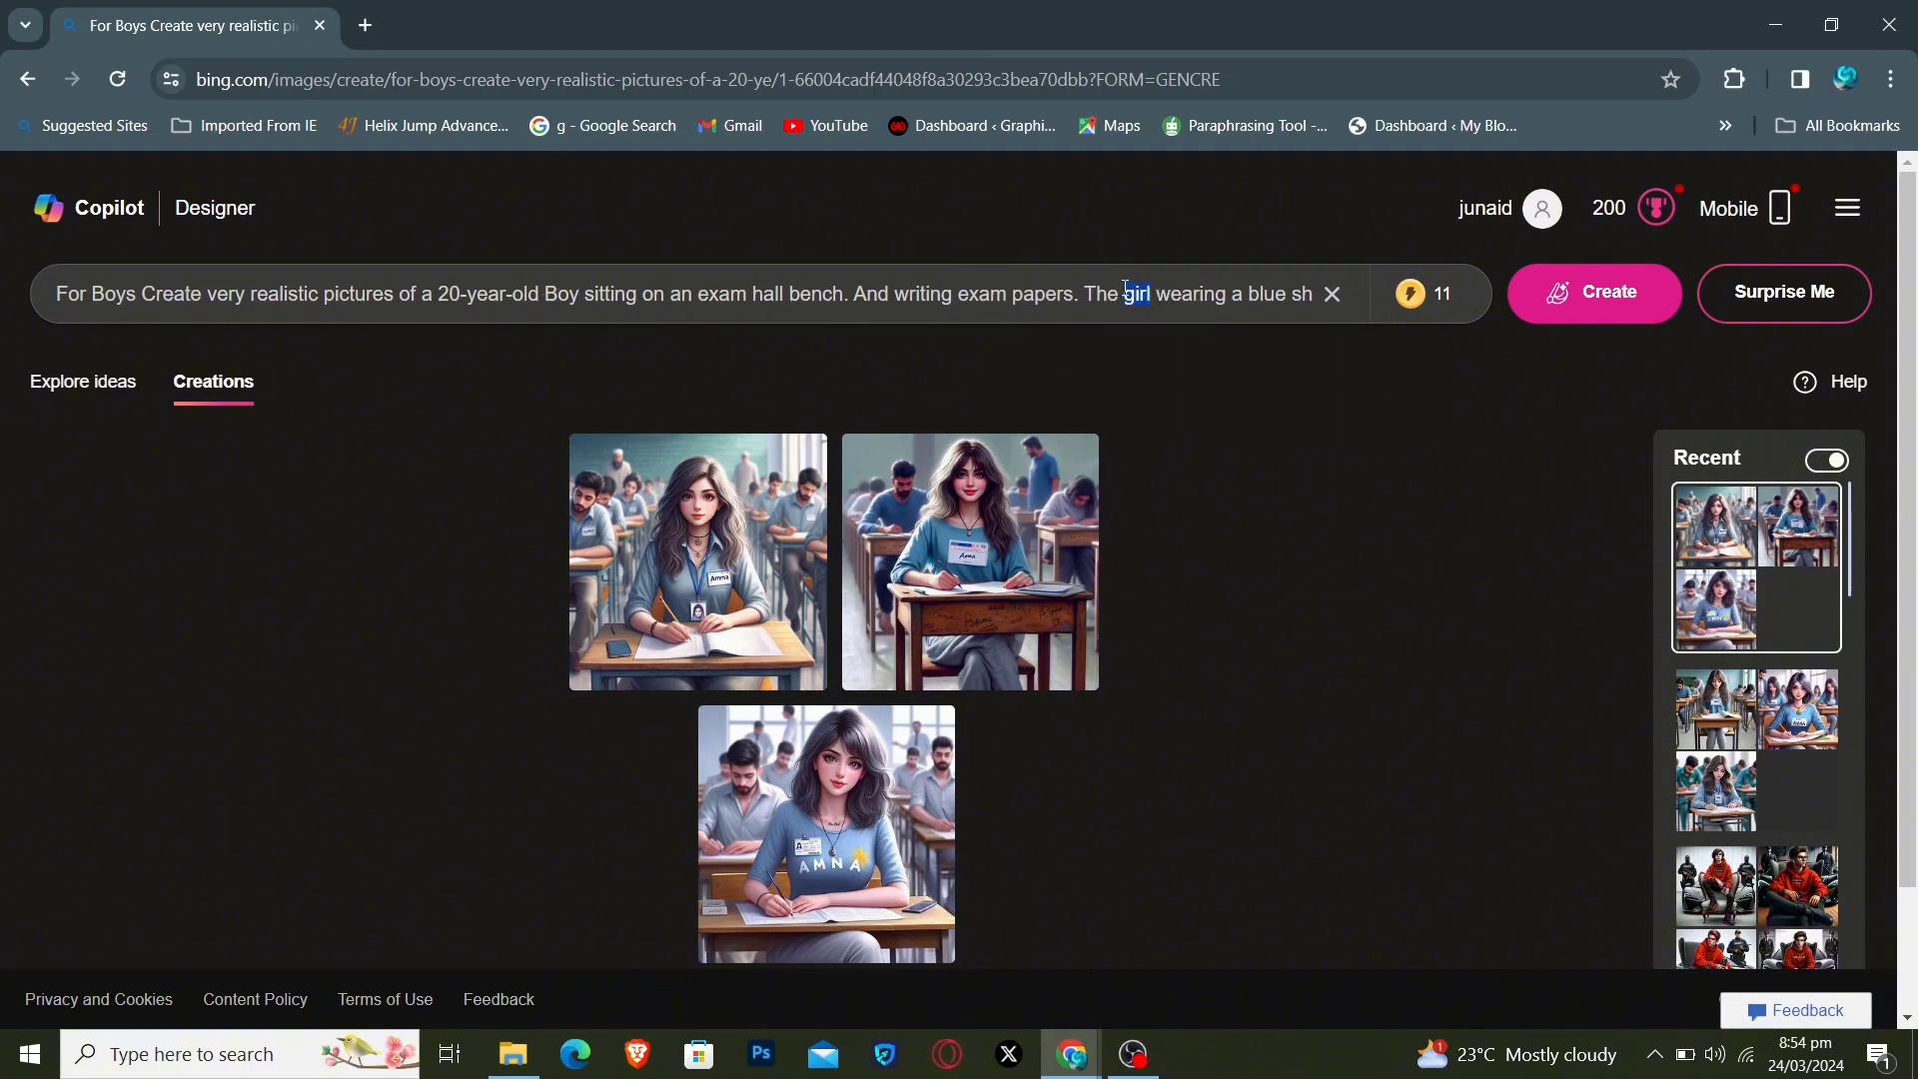
pyautogui.write('boy')
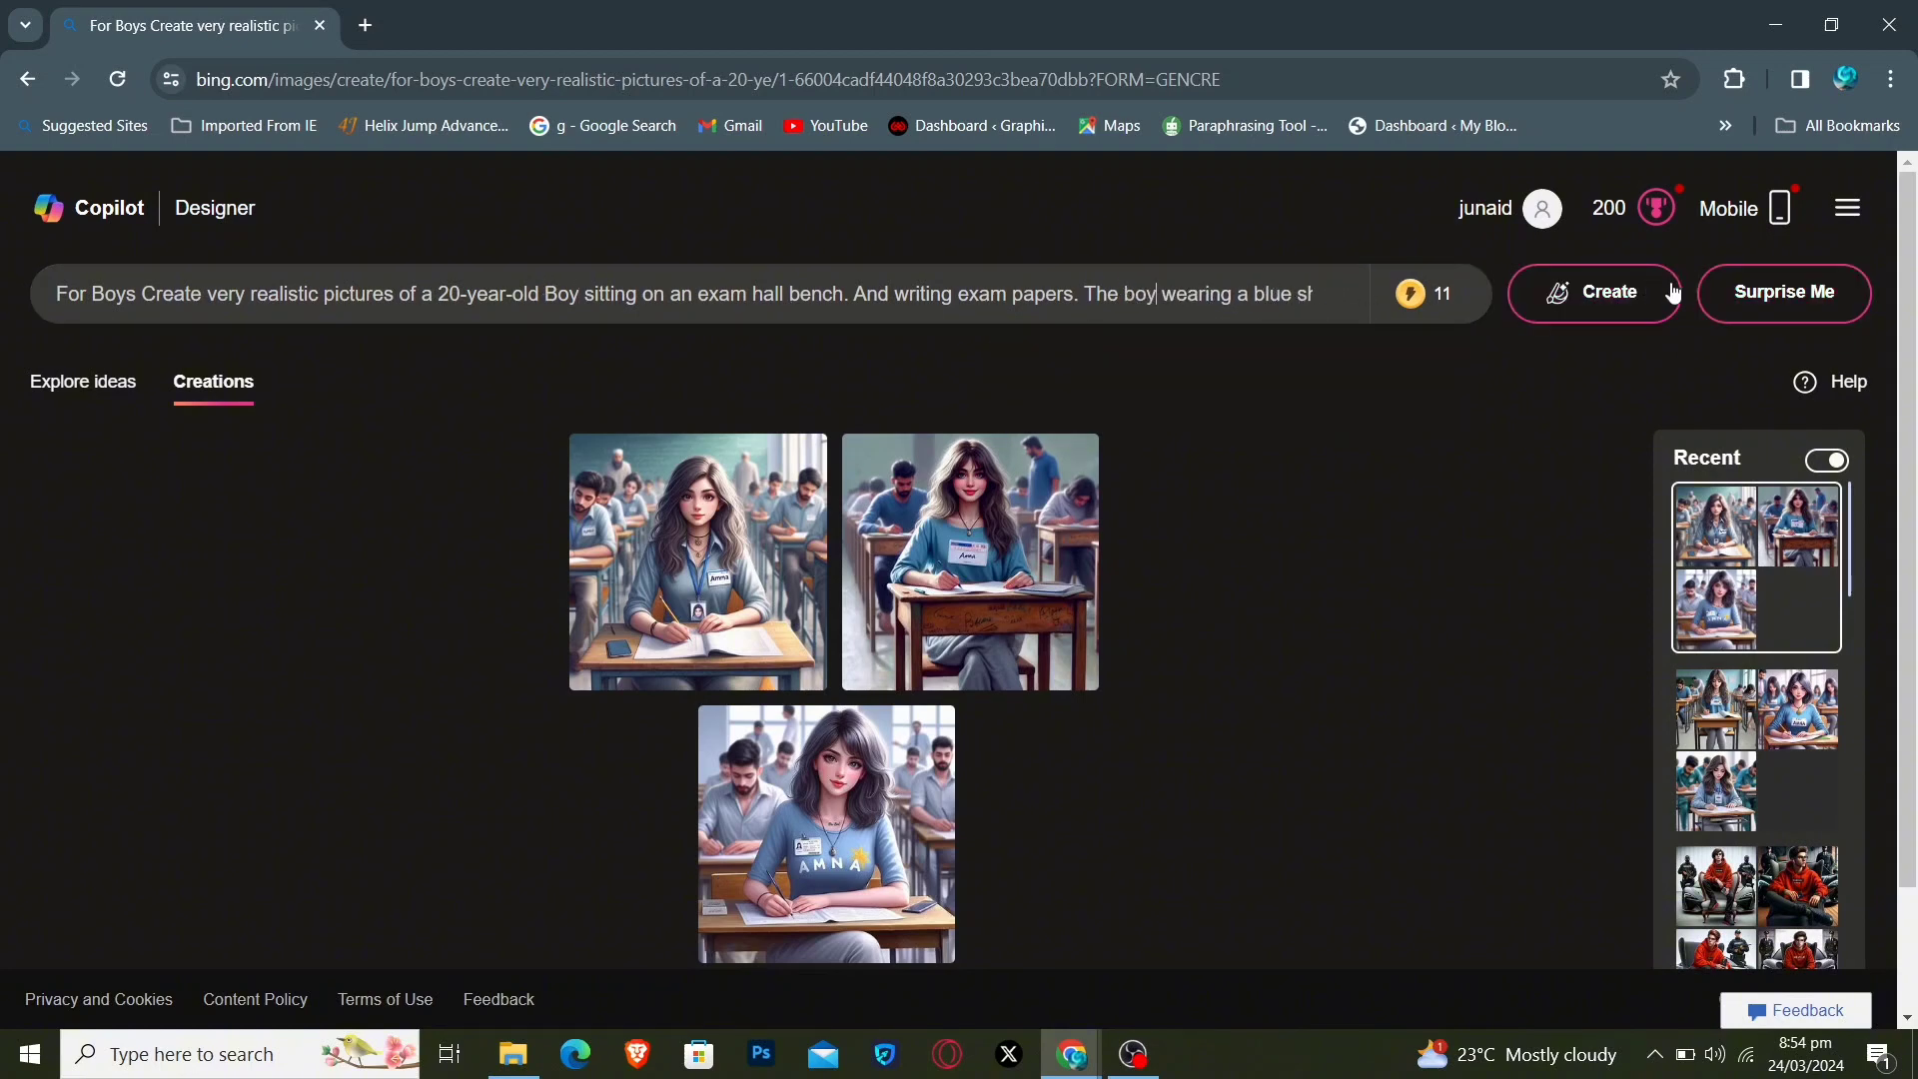
pyautogui.click(1594, 291)
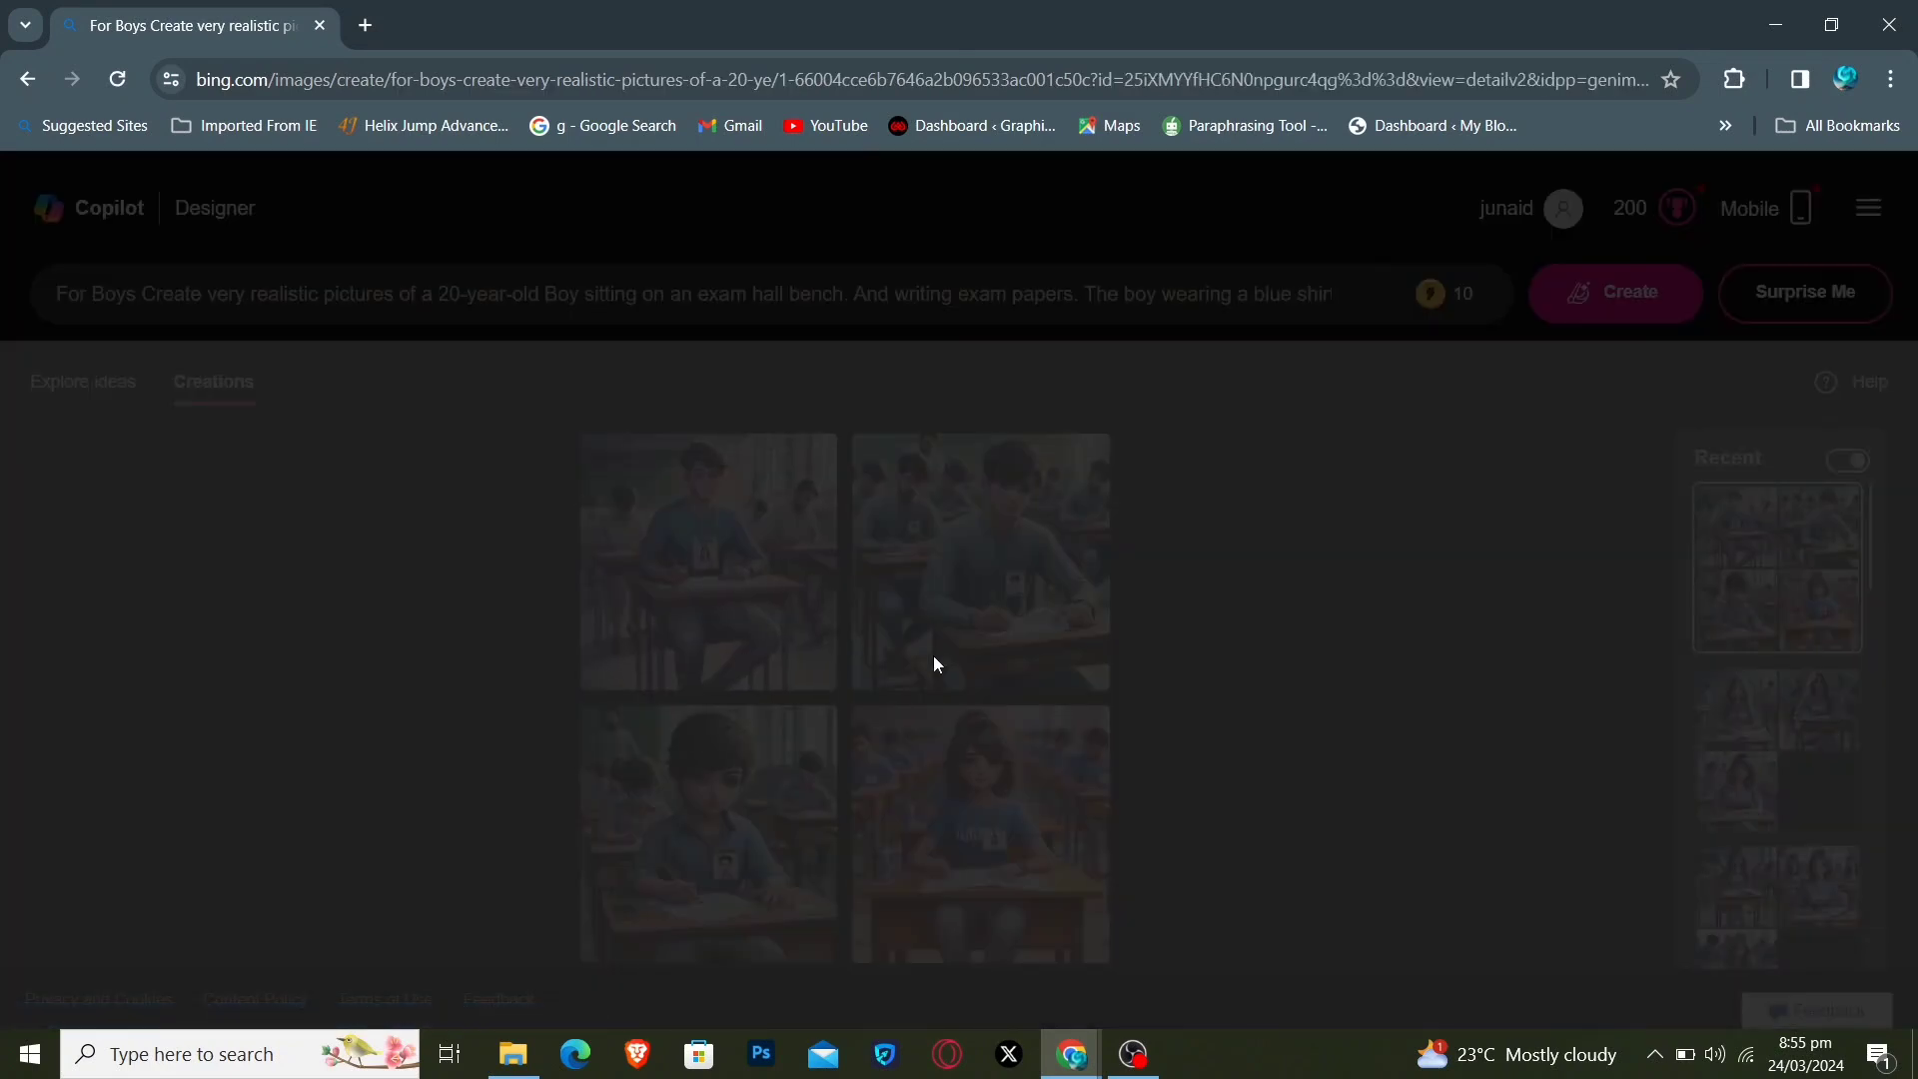
pyautogui.click(707, 561)
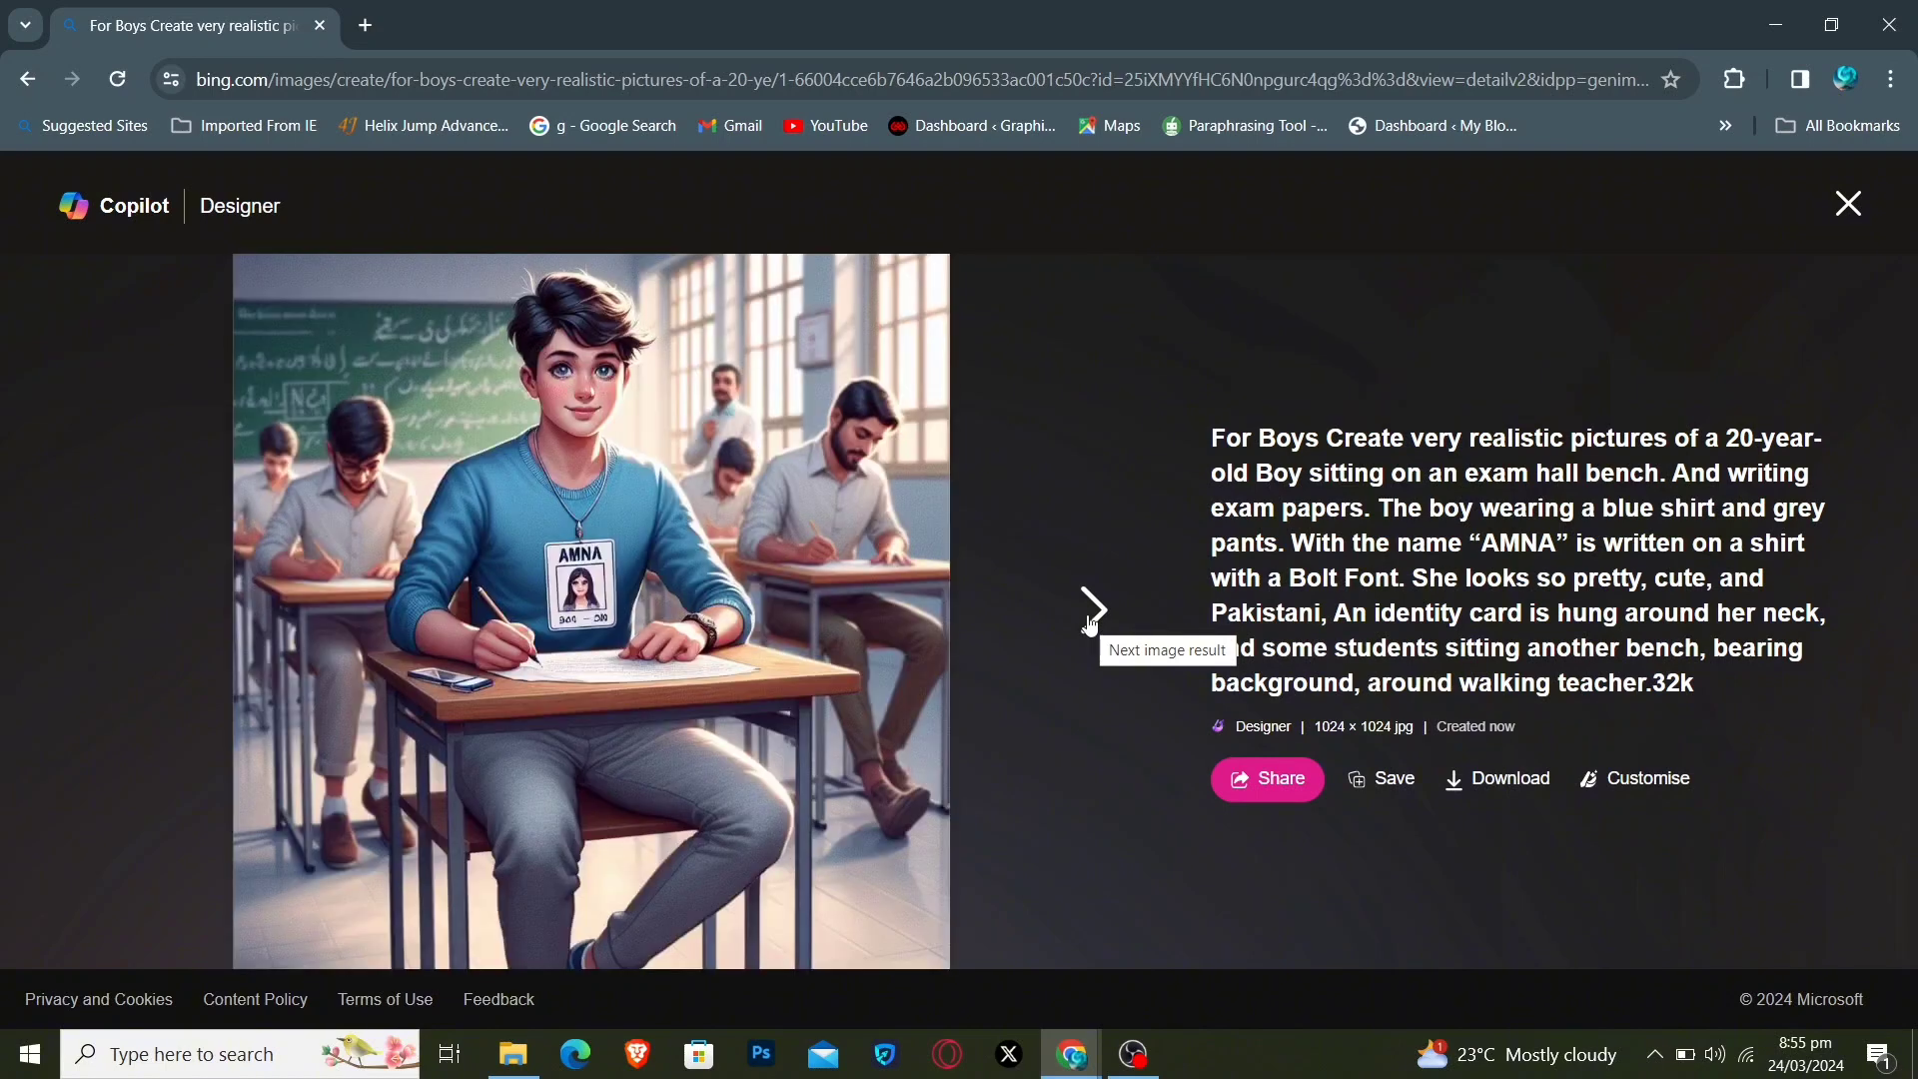
pyautogui.click(1090, 609)
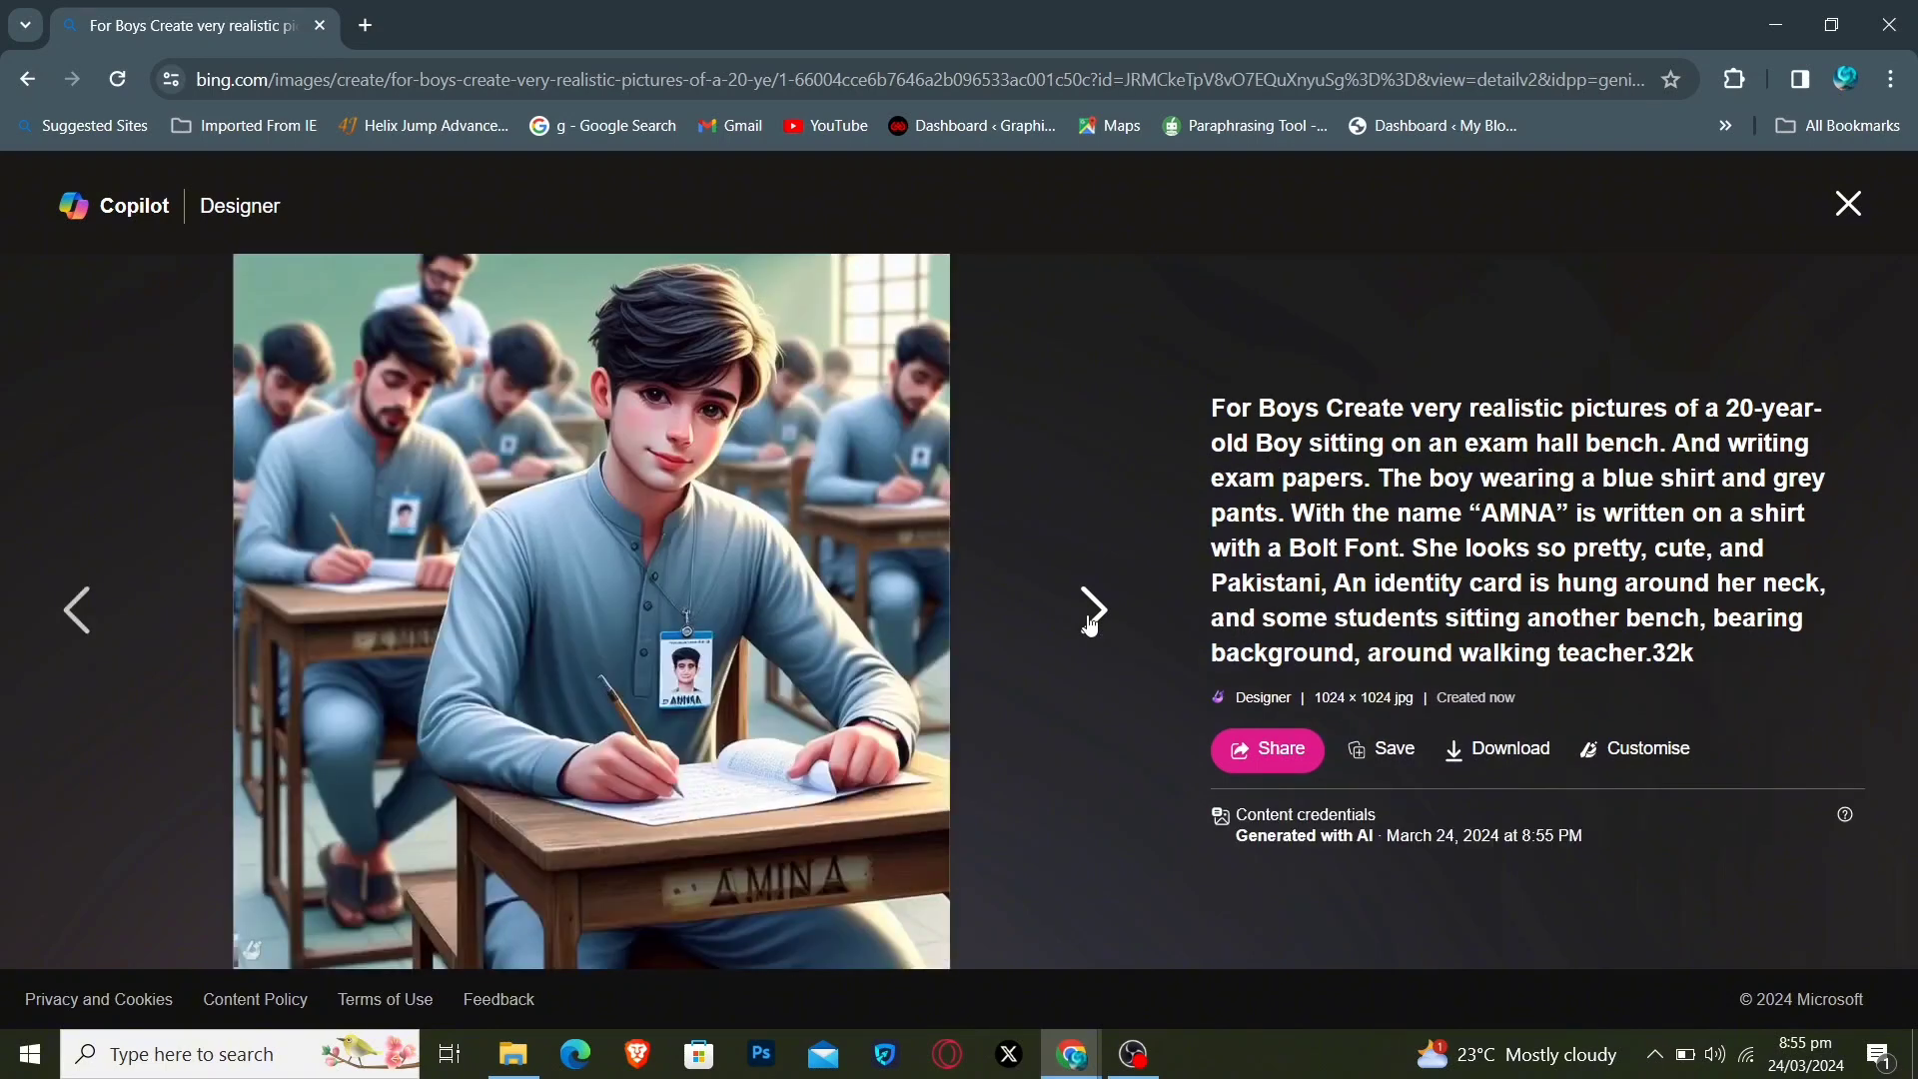
pyautogui.click(1091, 610)
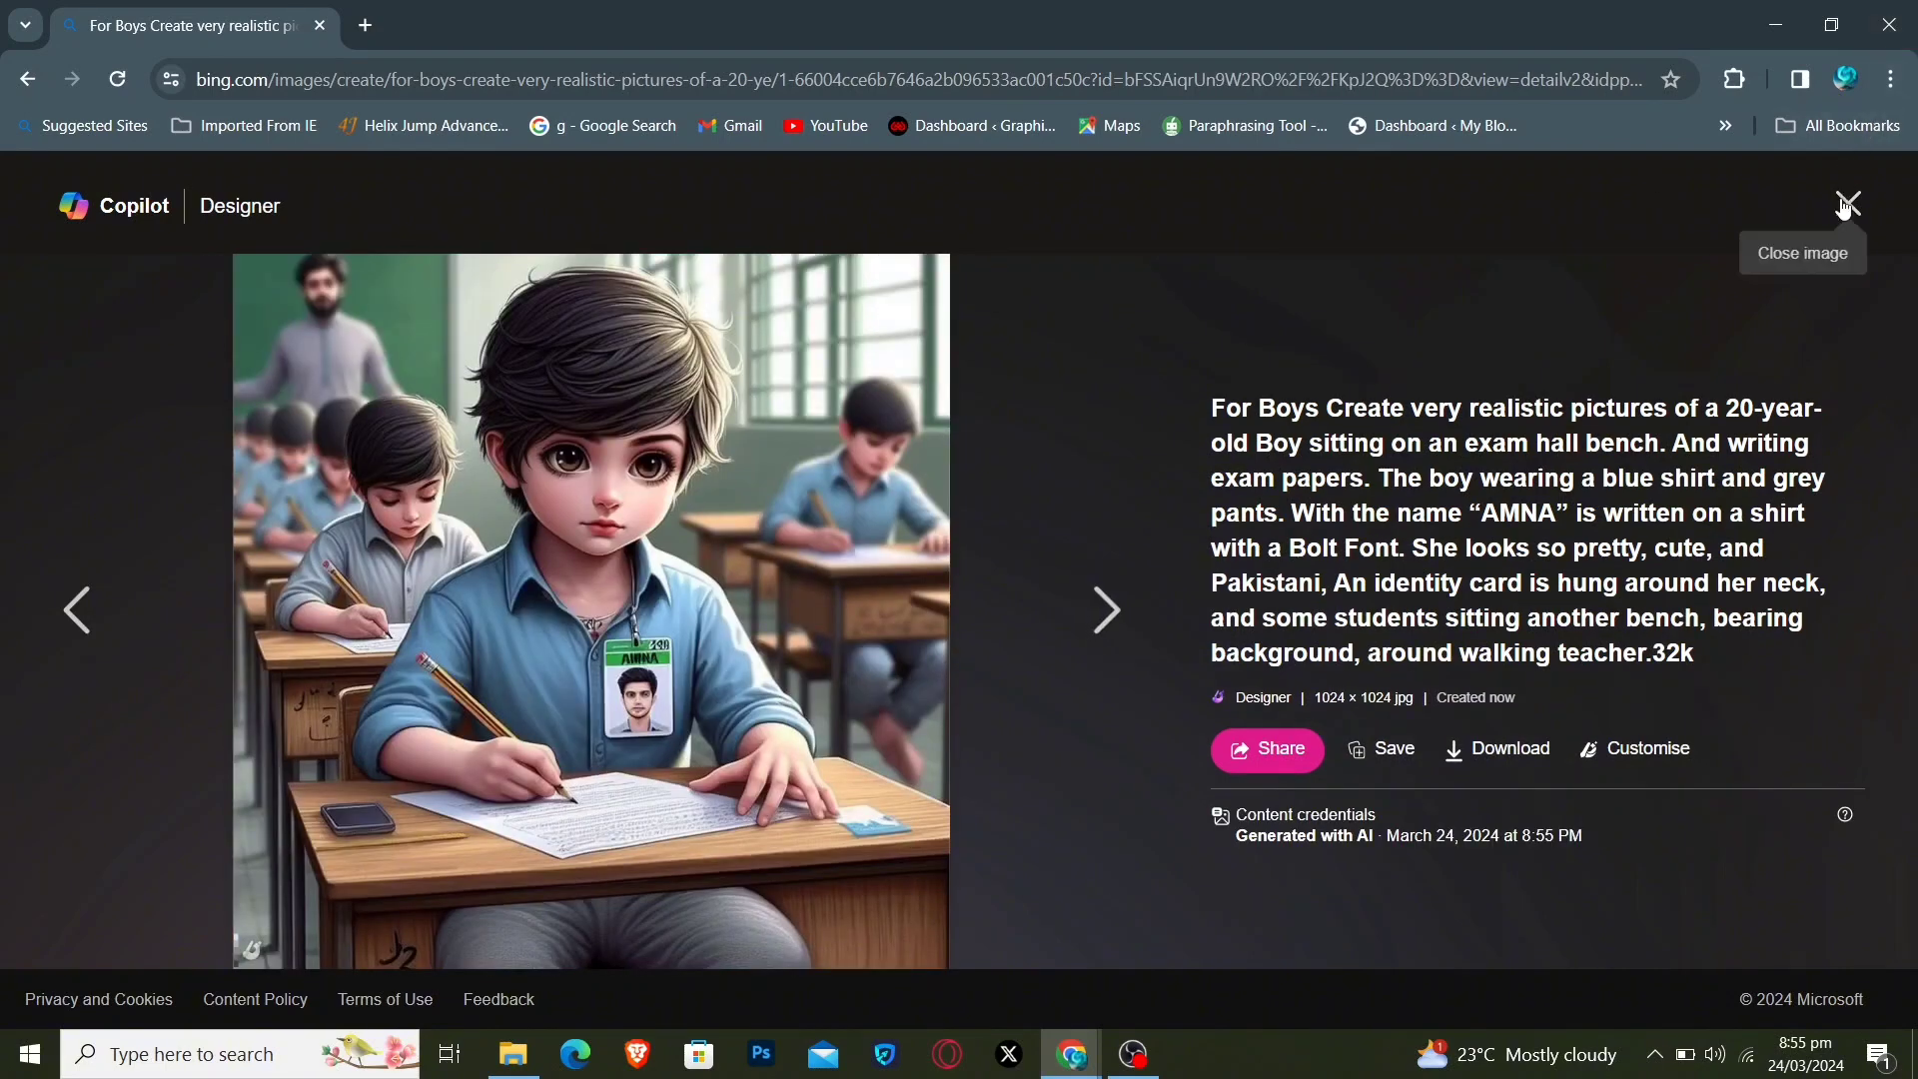
pyautogui.click(1847, 203)
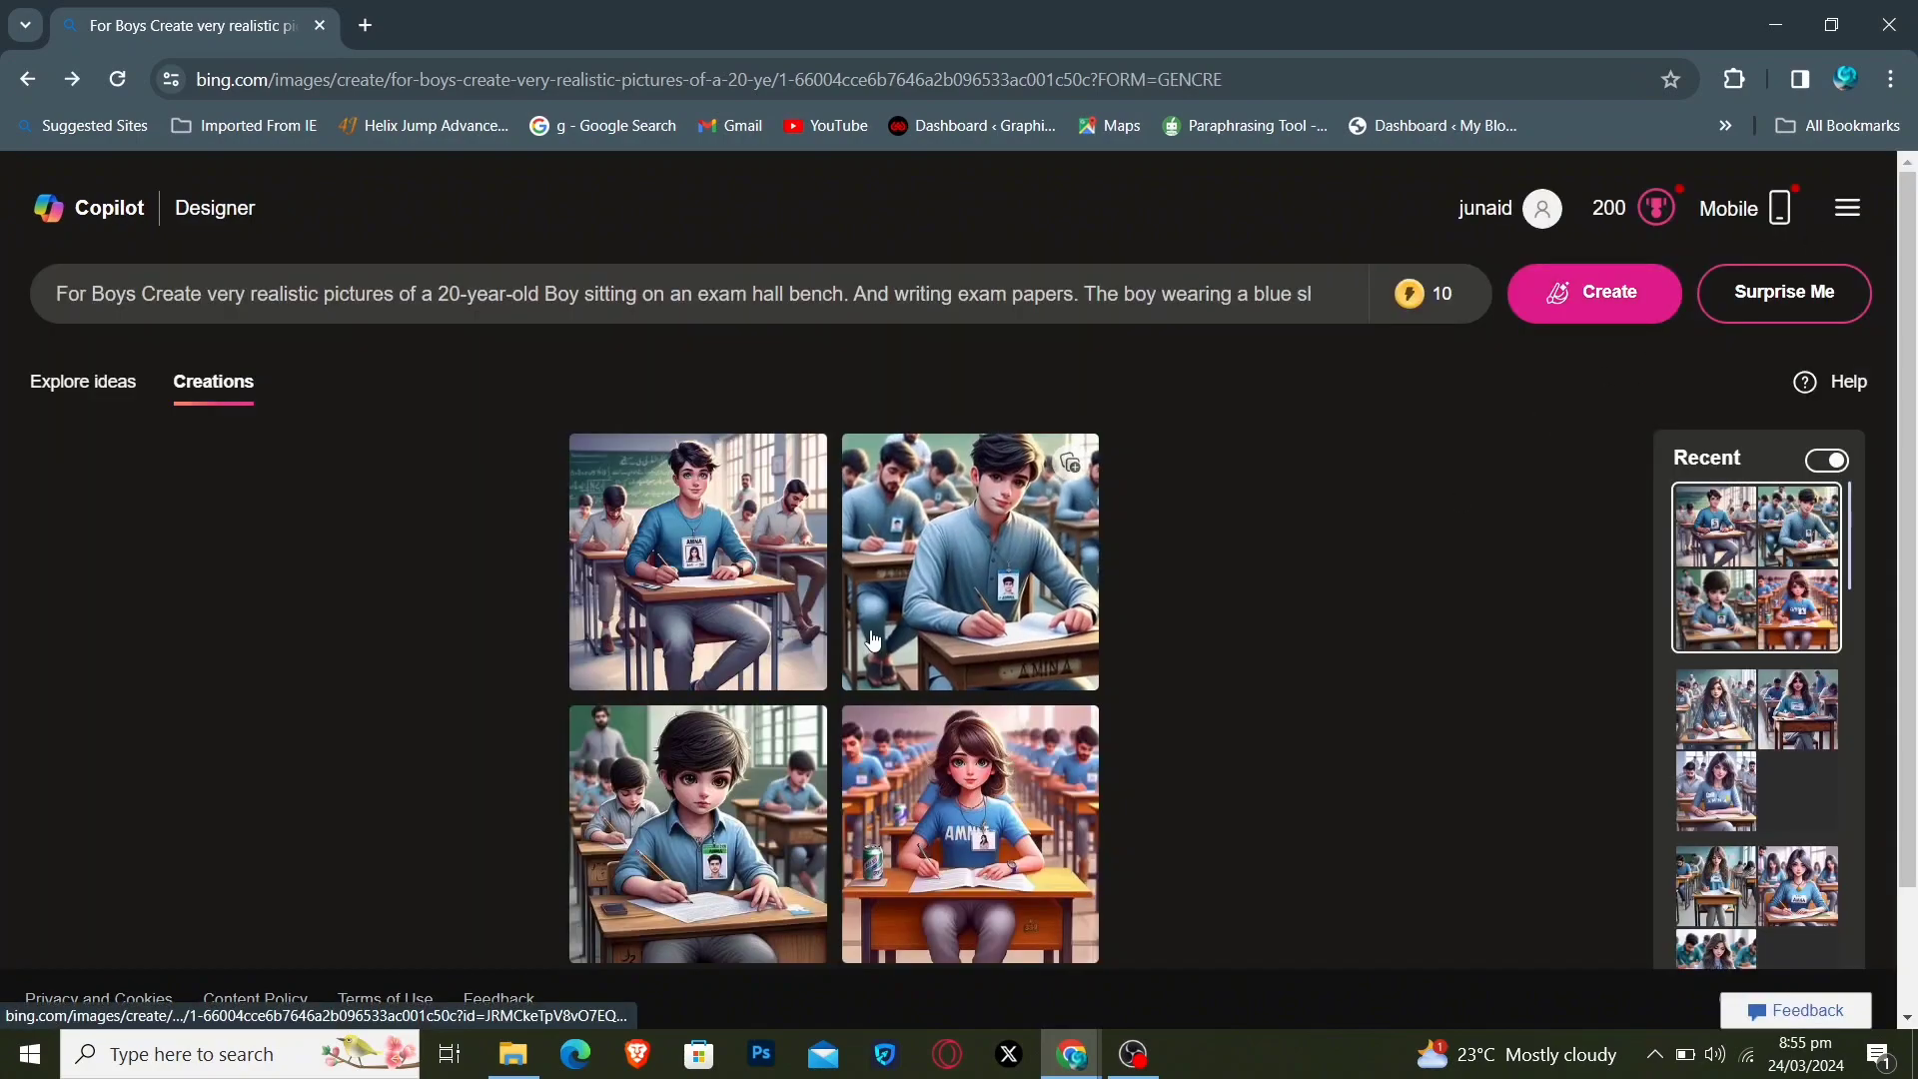